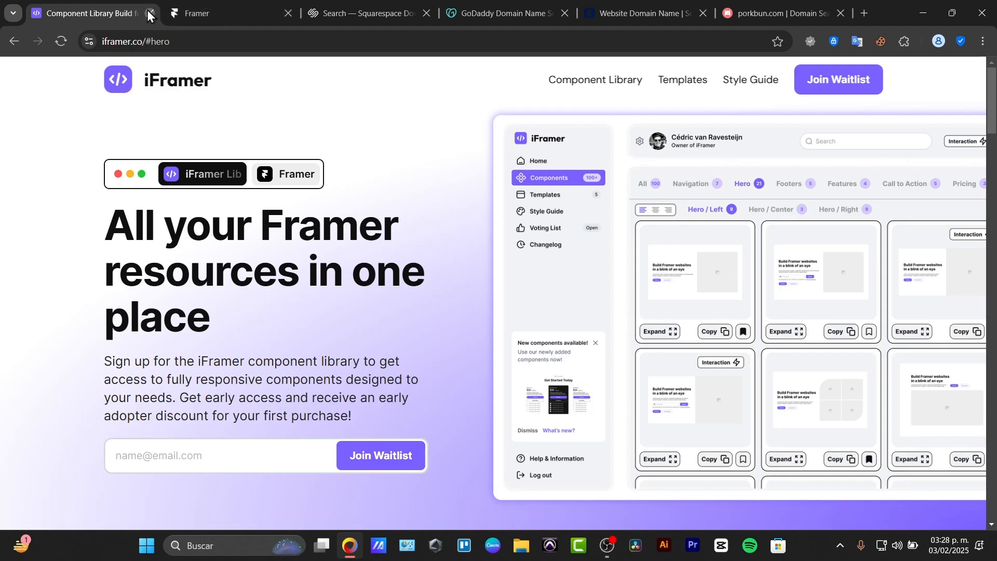
# Close the iFramer library page and settle on the GoDaddy search results for txchxpr after checking the Framer dashboard
pyautogui.click(149, 14)
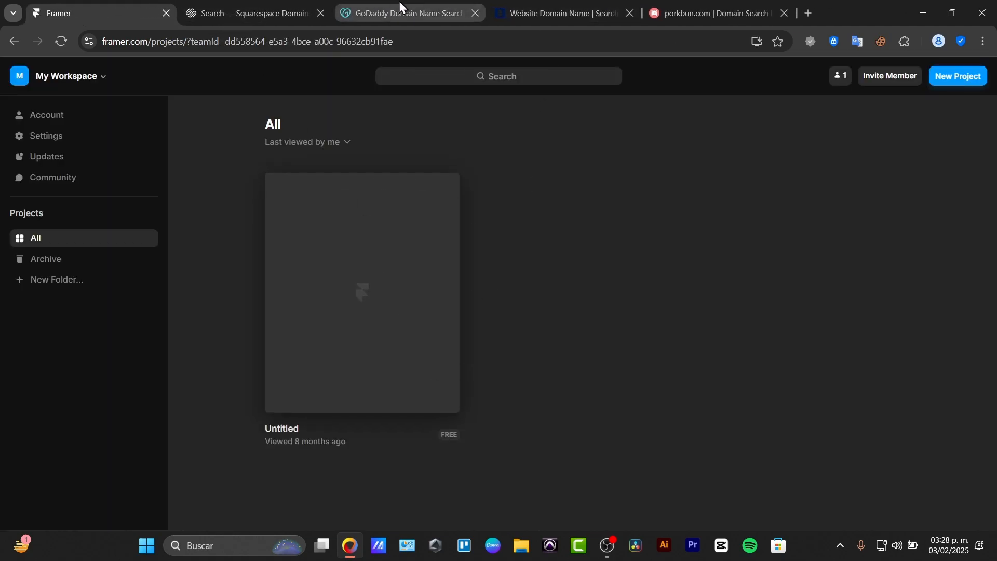
pyautogui.click(407, 13)
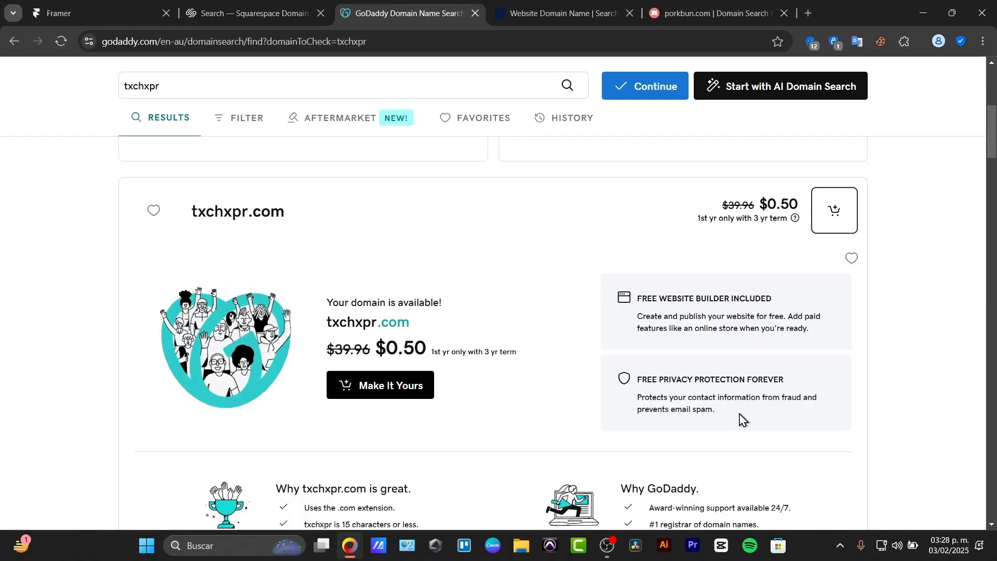
pyautogui.scroll(3)
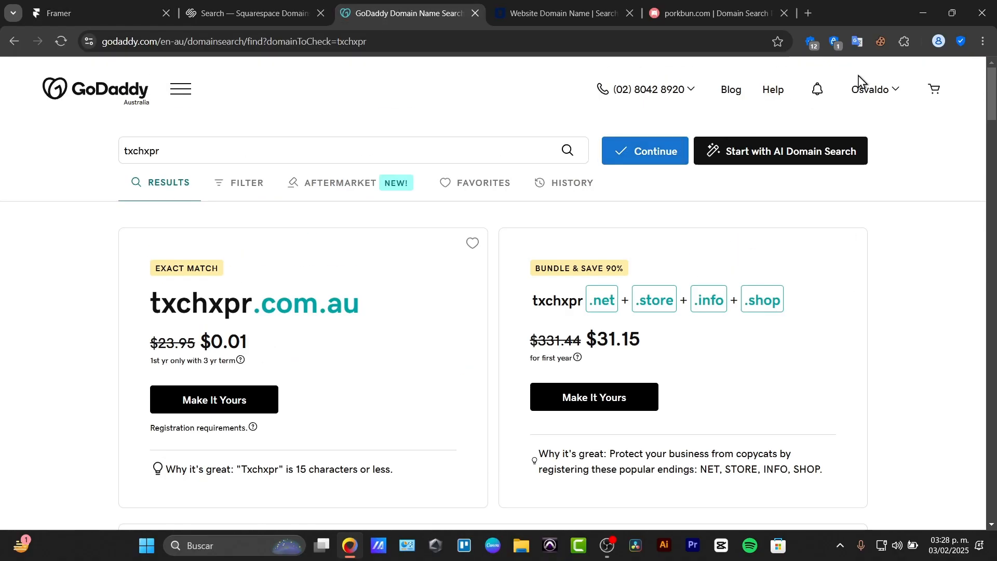
pyautogui.click(83, 13)
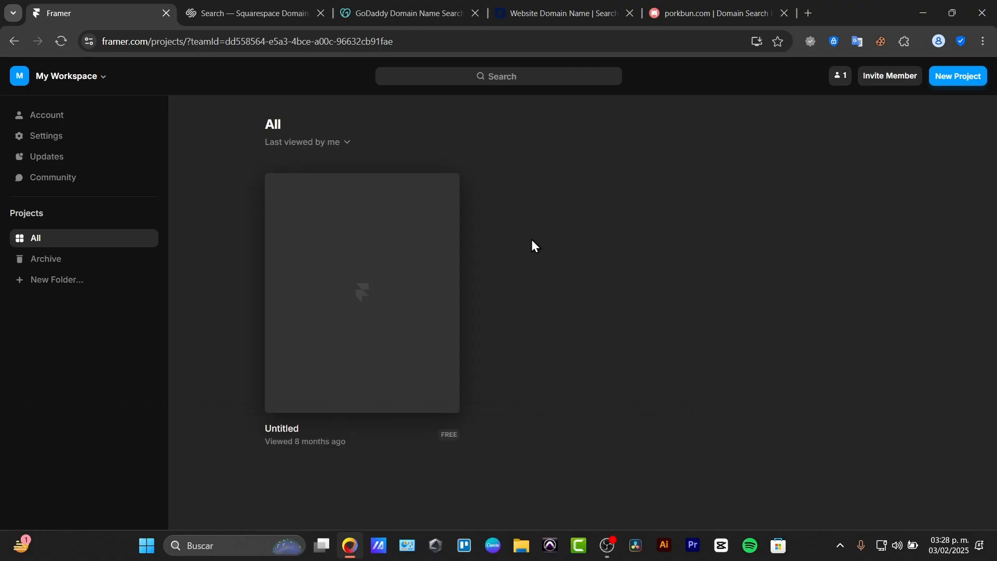
pyautogui.moveTo(552, 250)
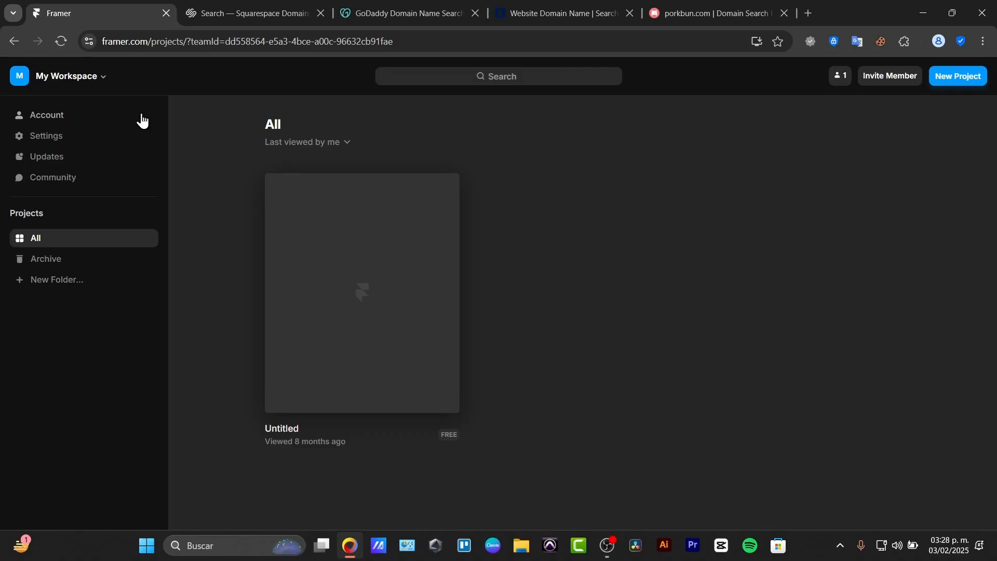
pyautogui.click(407, 13)
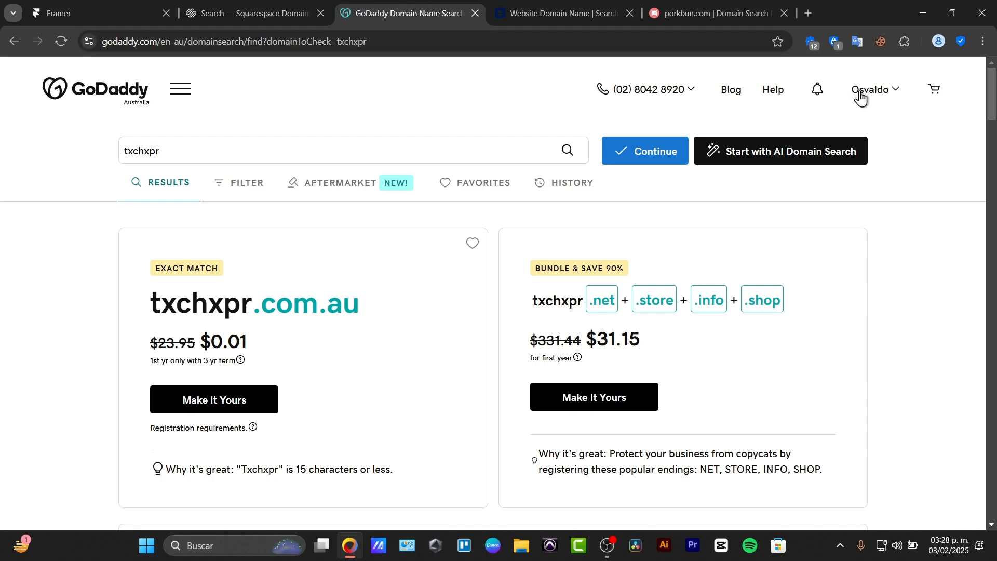
pyautogui.click(876, 89)
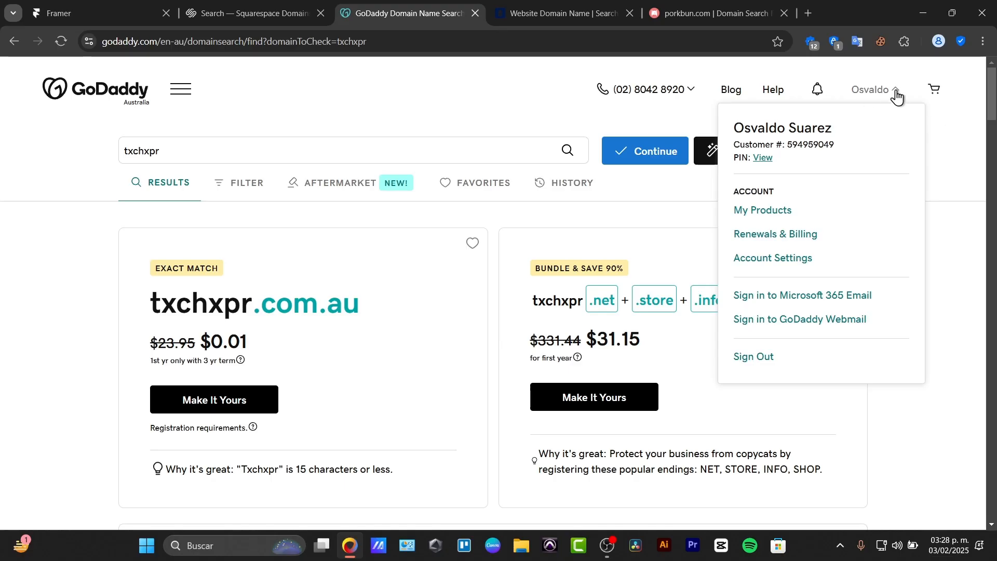
pyautogui.click(265, 107)
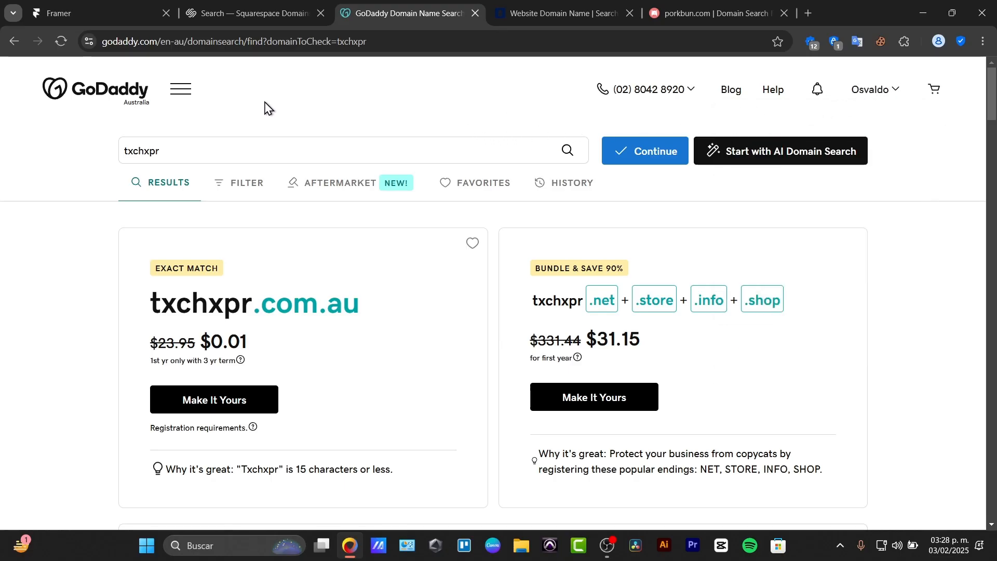
pyautogui.click(181, 90)
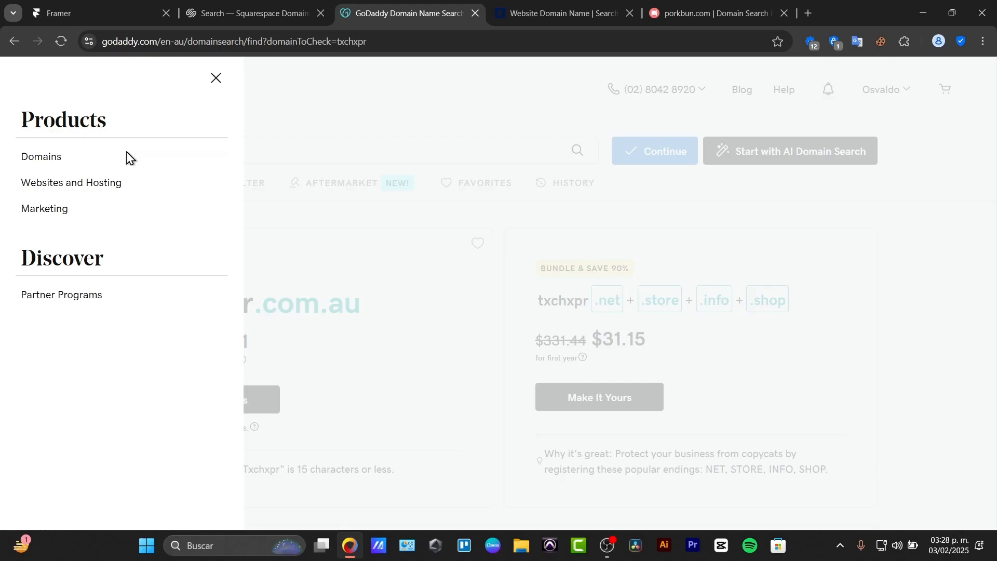
pyautogui.click(40, 157)
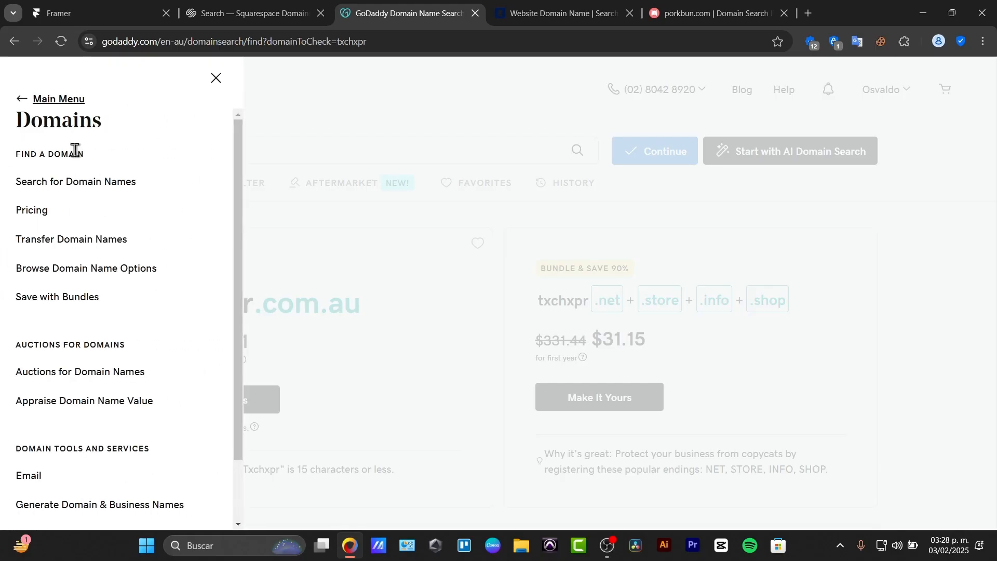
pyautogui.click(216, 78)
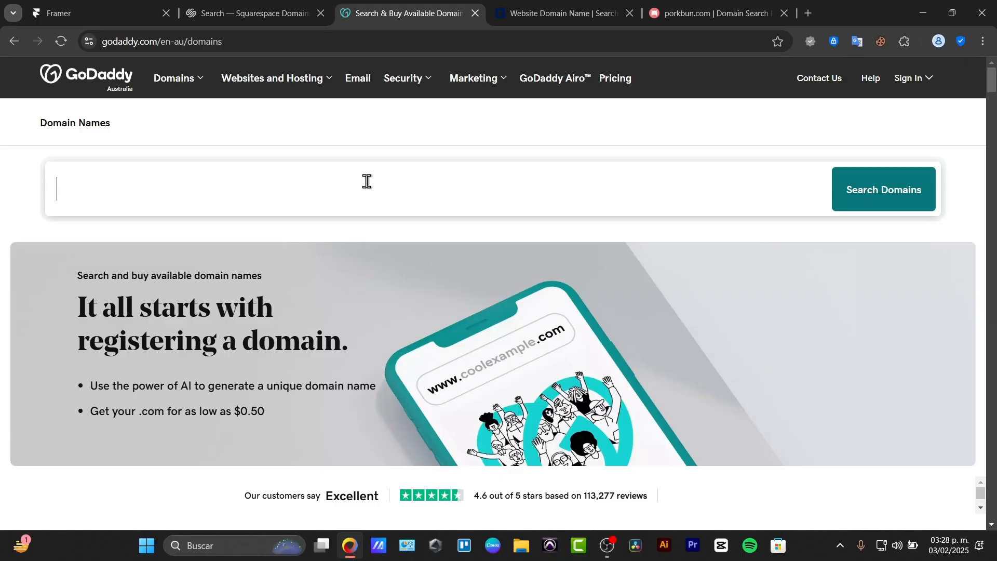
pyautogui.write('txch')
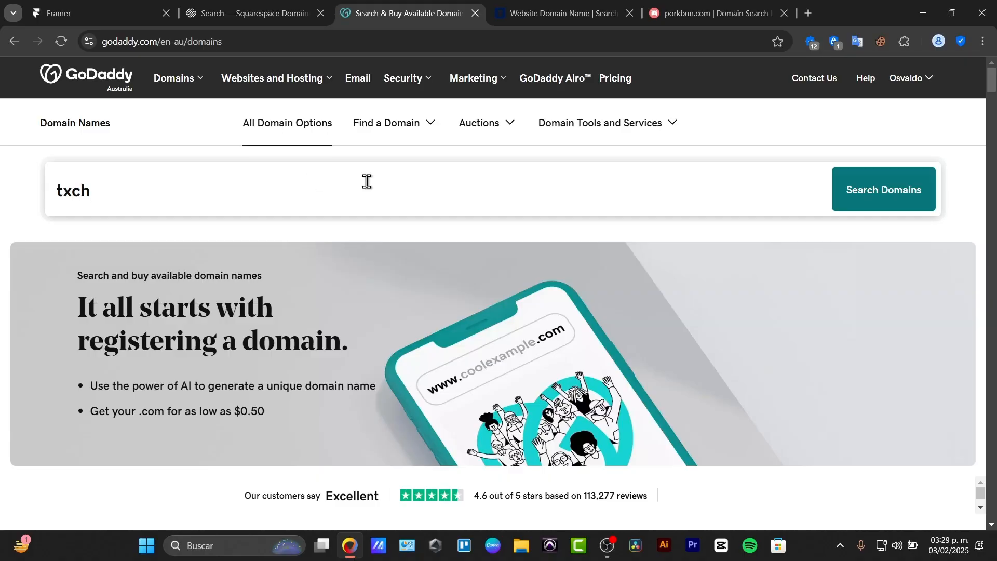
pyautogui.click(883, 189)
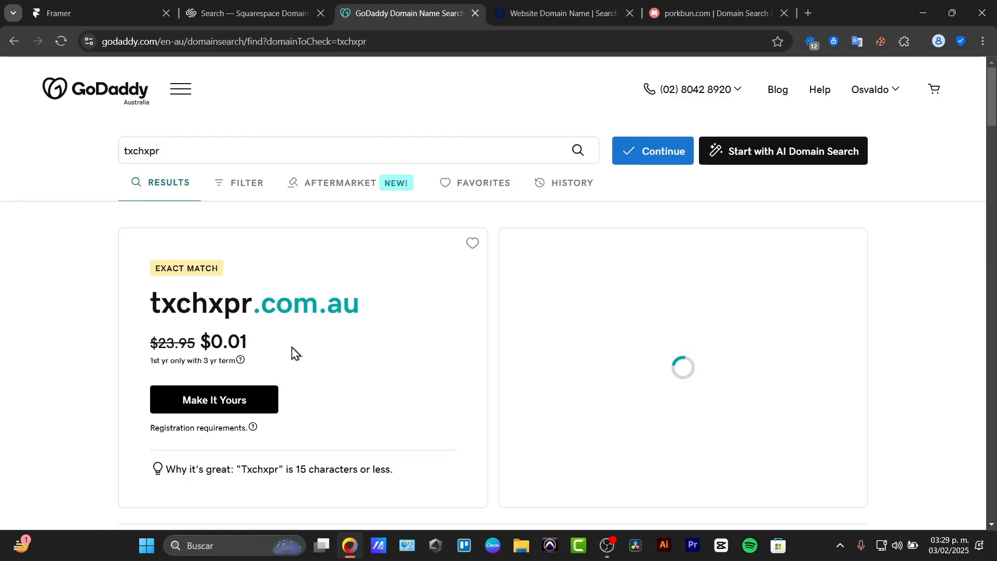
pyautogui.scroll(-3)
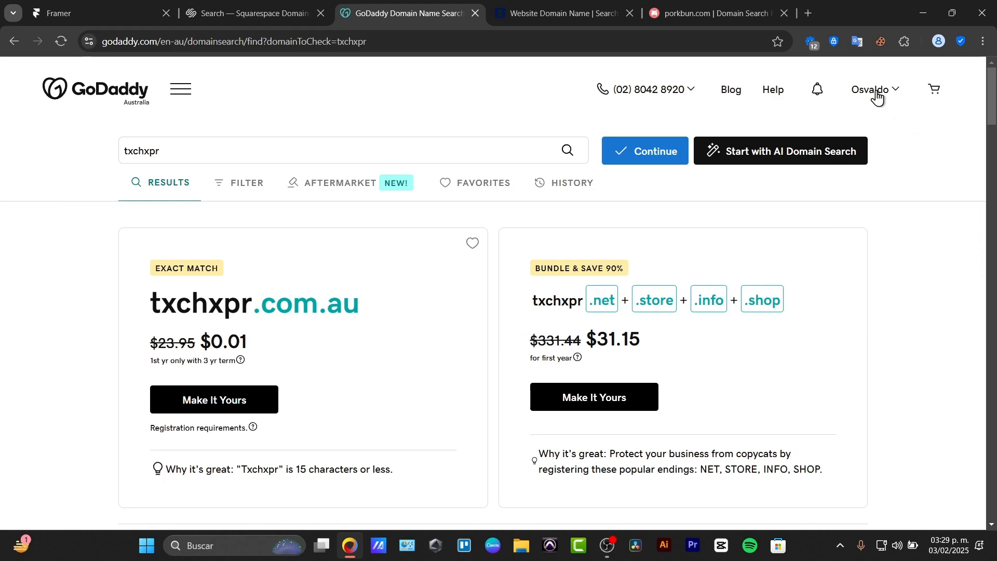
# Reach My Products from the account dropdown, listing the owned stephenwhite.online domain
pyautogui.click(875, 89)
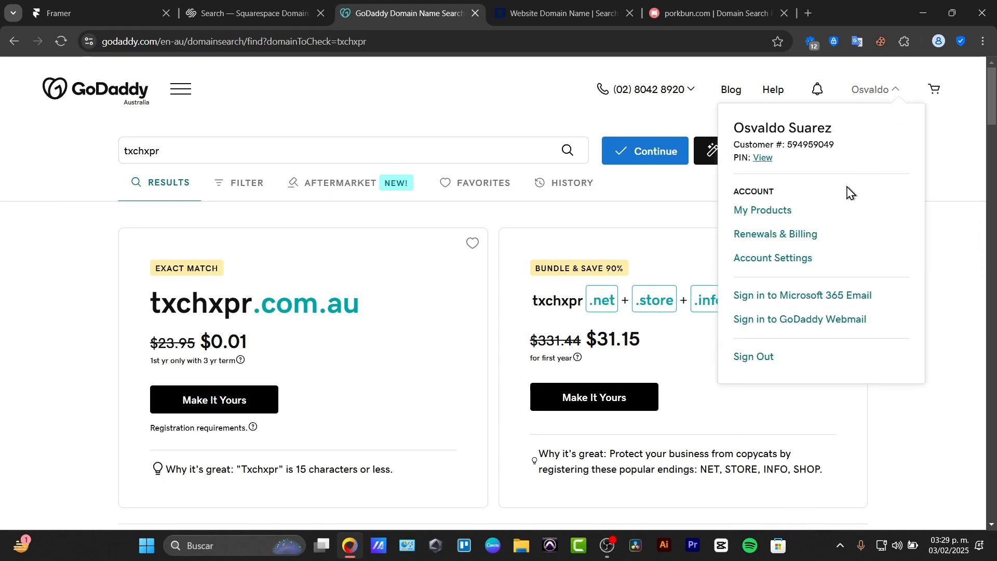
pyautogui.click(762, 210)
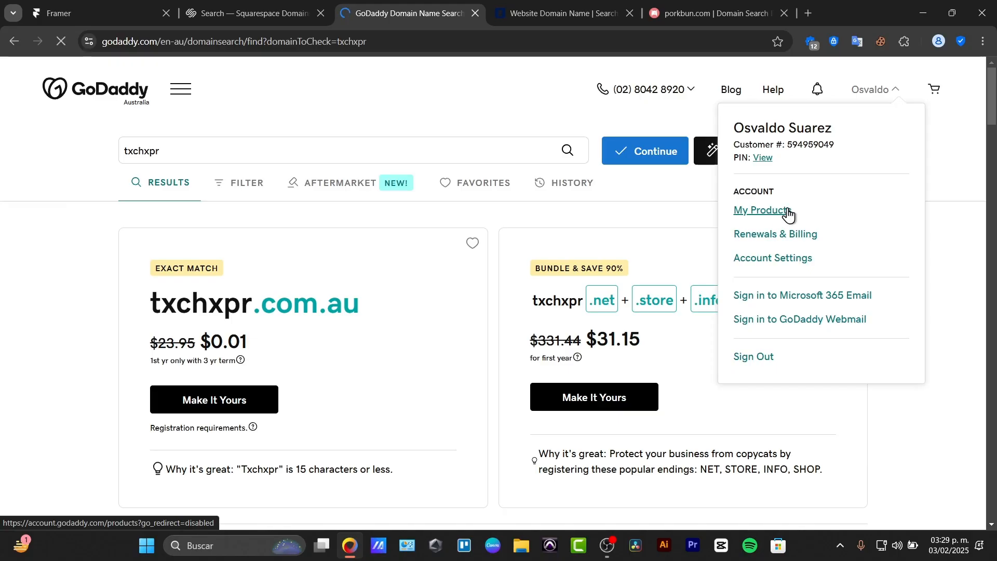
pyautogui.click(761, 210)
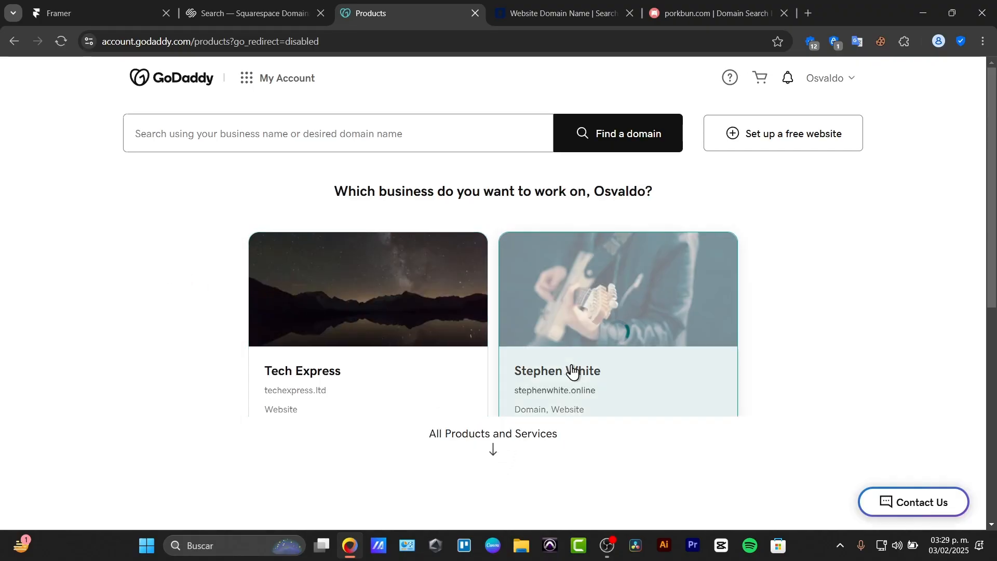
pyautogui.click(252, 13)
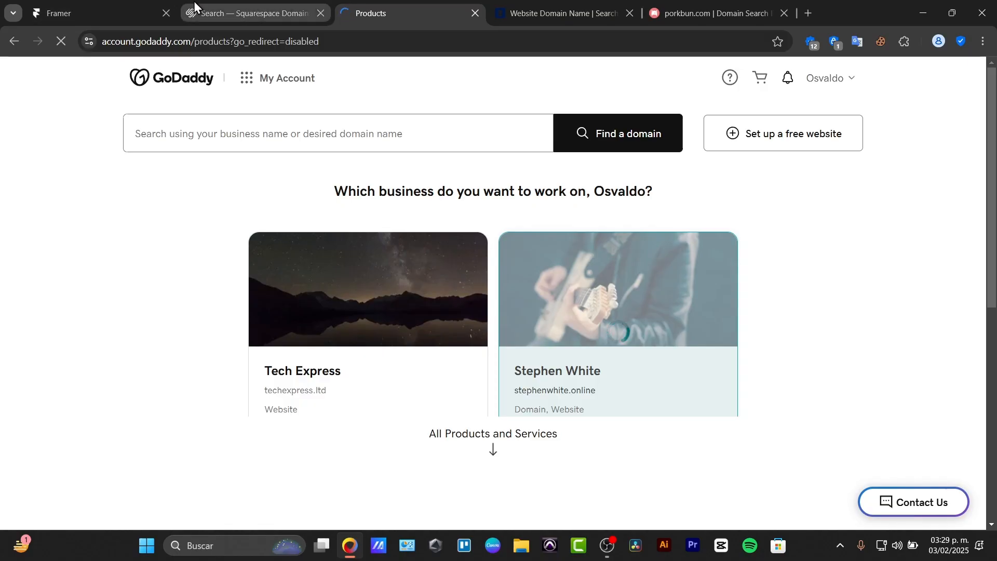
# Look through All Products and Services on the products page
pyautogui.scroll(-3)
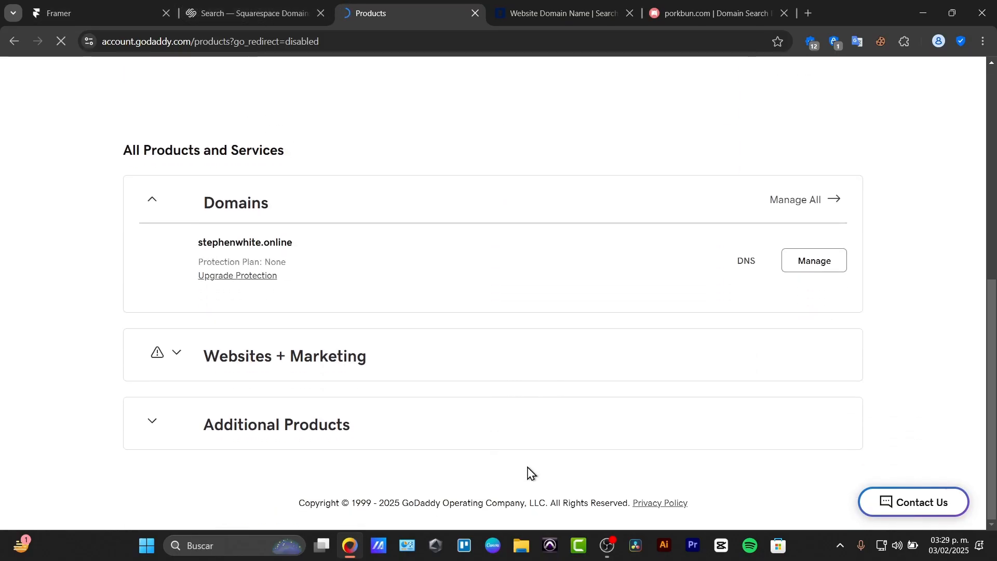
pyautogui.click(244, 242)
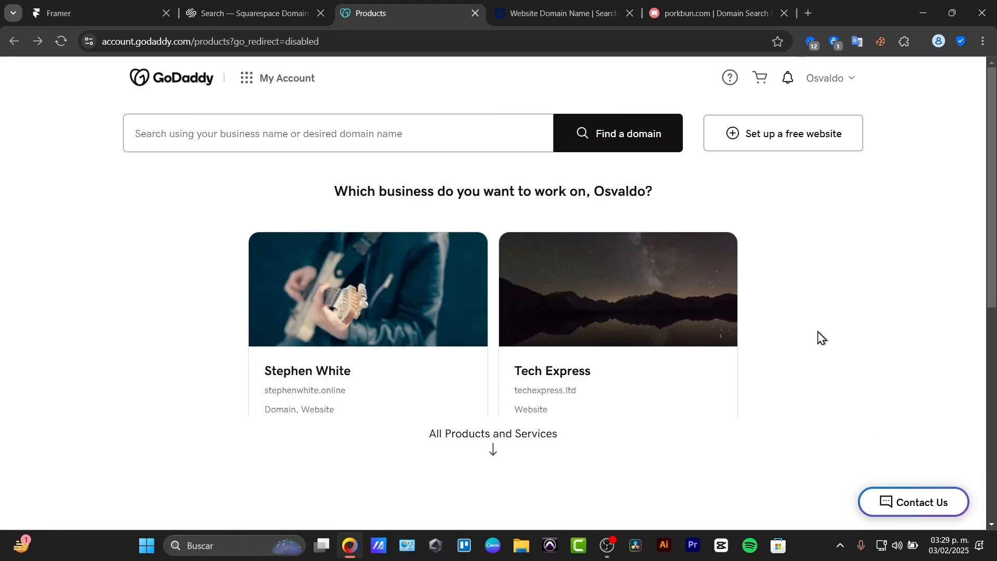
pyautogui.scroll(-3)
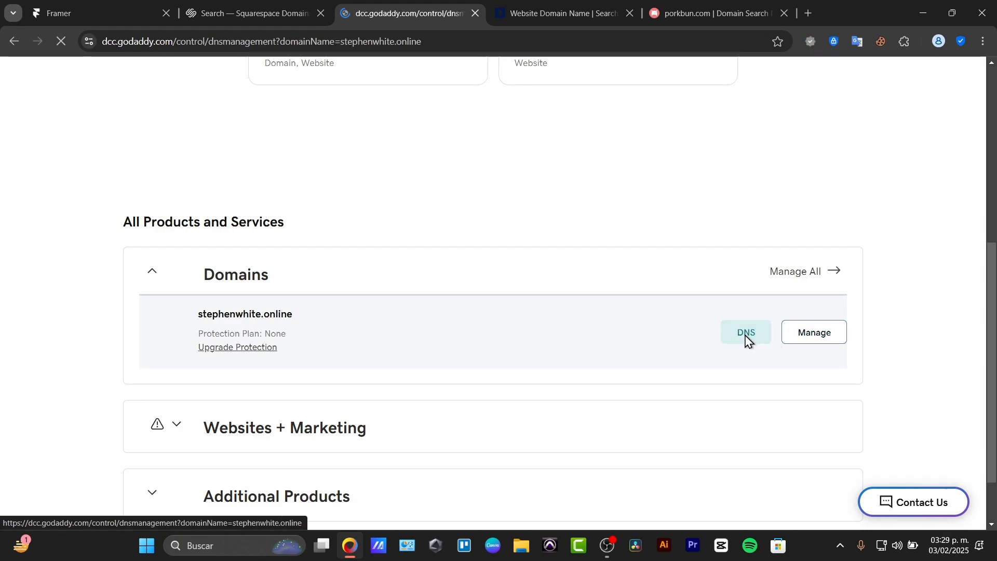
# View DNS management for stephenwhite.online and scan its A, NS, CNAME, SOA and MX records
pyautogui.click(746, 332)
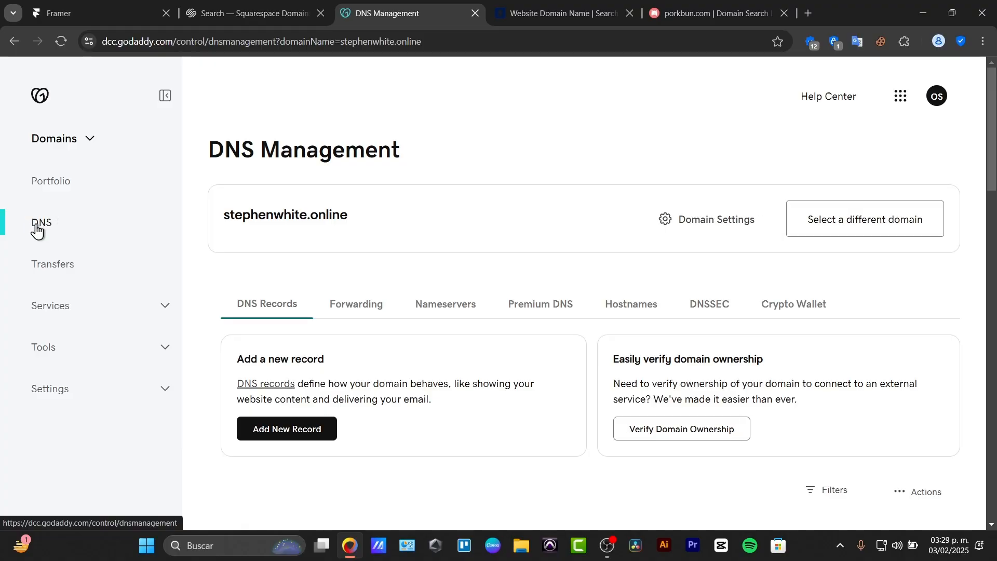
pyautogui.scroll(-3)
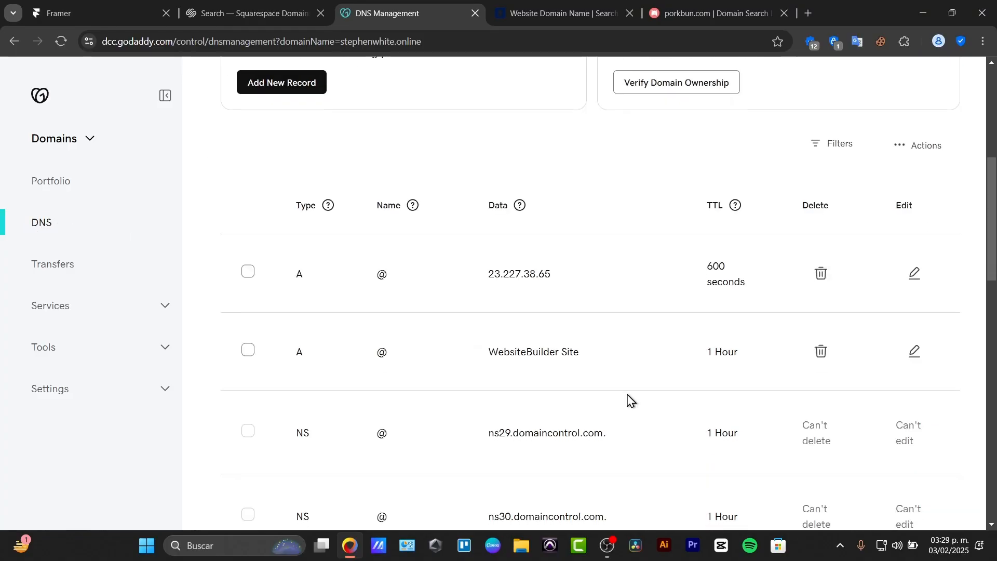
pyautogui.scroll(-3)
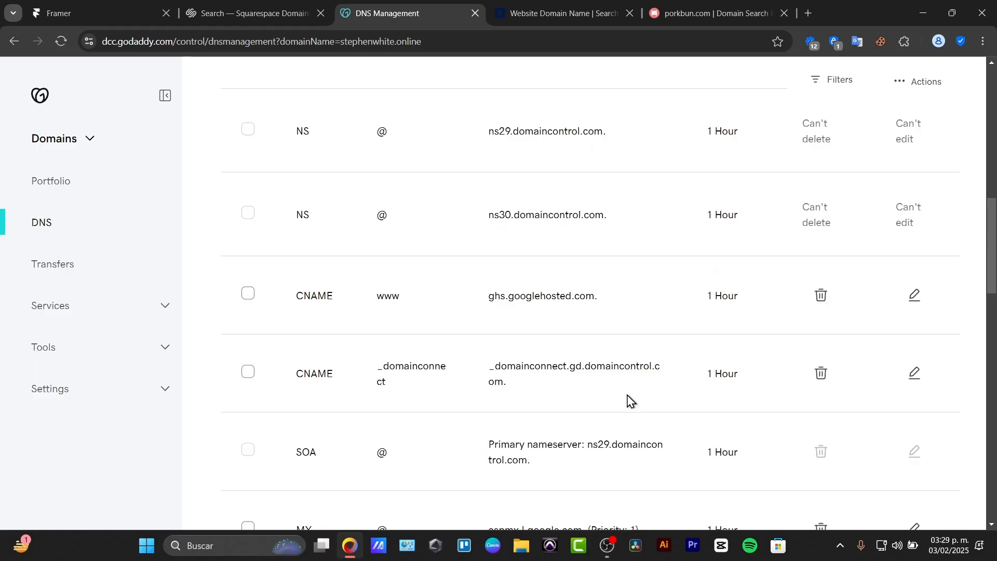
pyautogui.scroll(3)
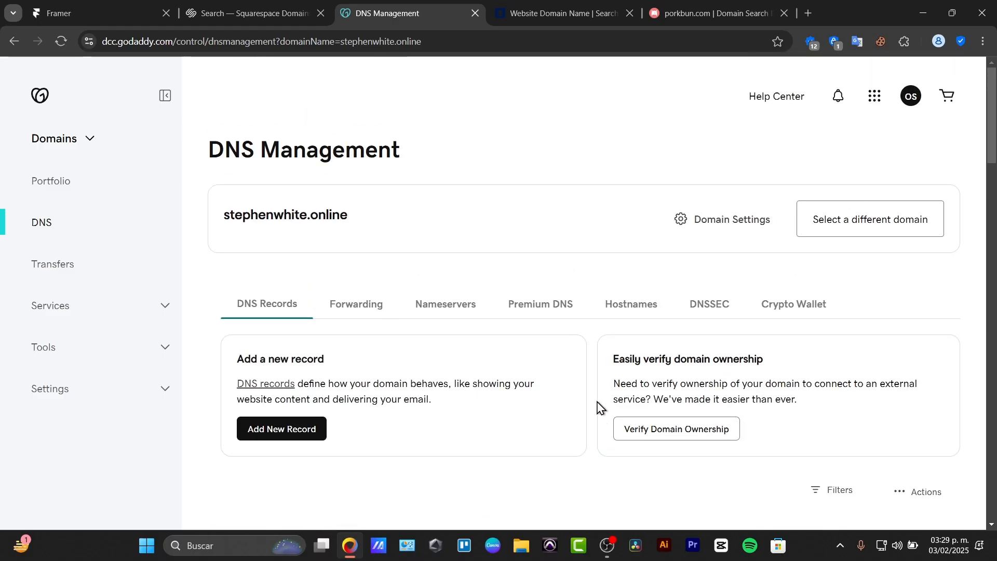
pyautogui.moveTo(591, 409)
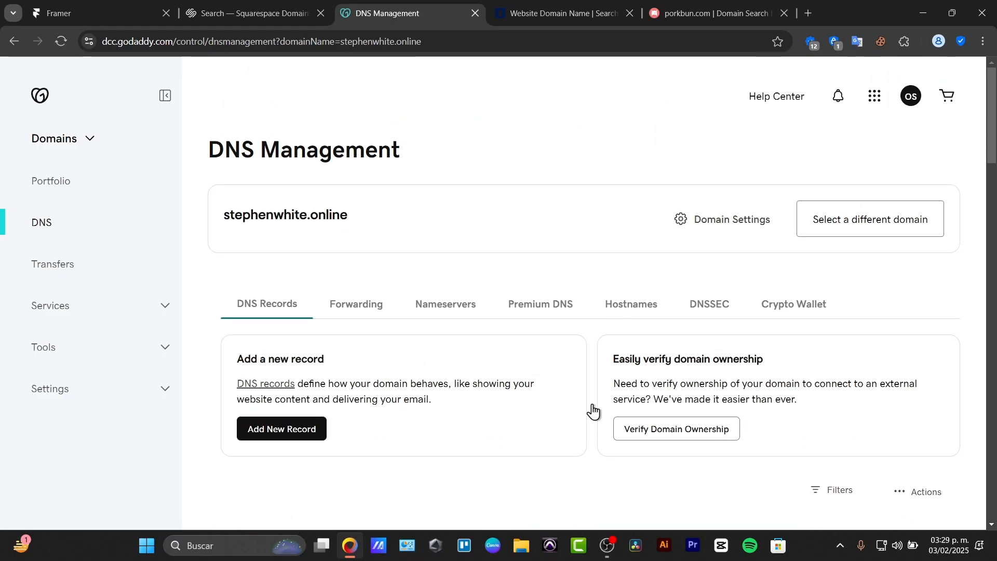
pyautogui.moveTo(594, 409)
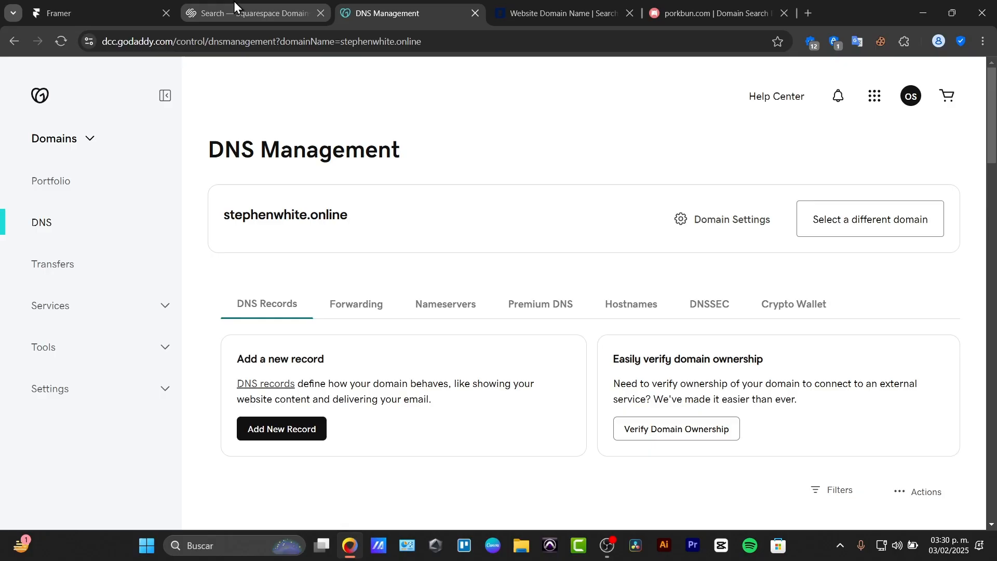
# From the Framer dashboard, review workspace Members and Permissions settings, then land on the site's business Plans page
pyautogui.click(89, 12)
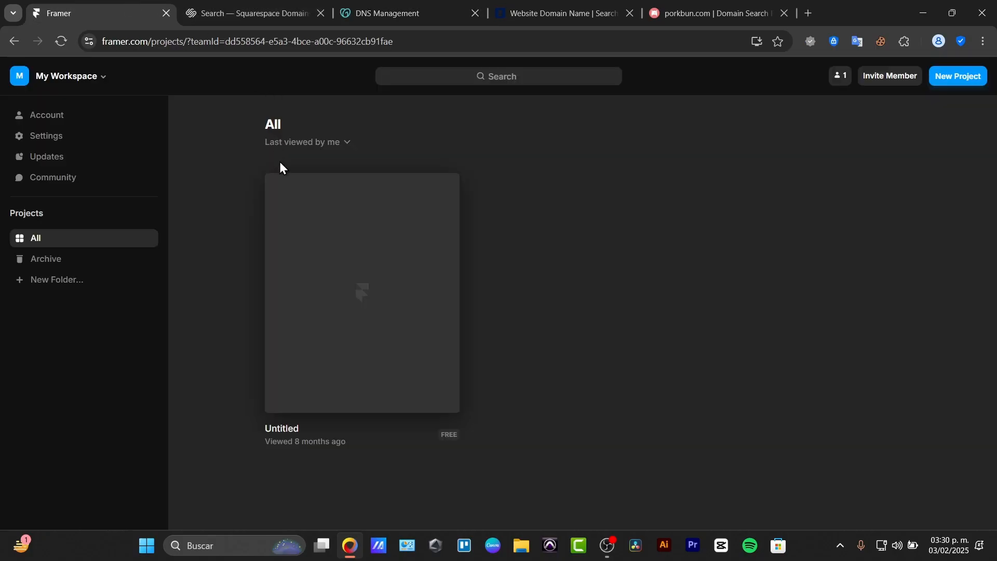
pyautogui.moveTo(116, 129)
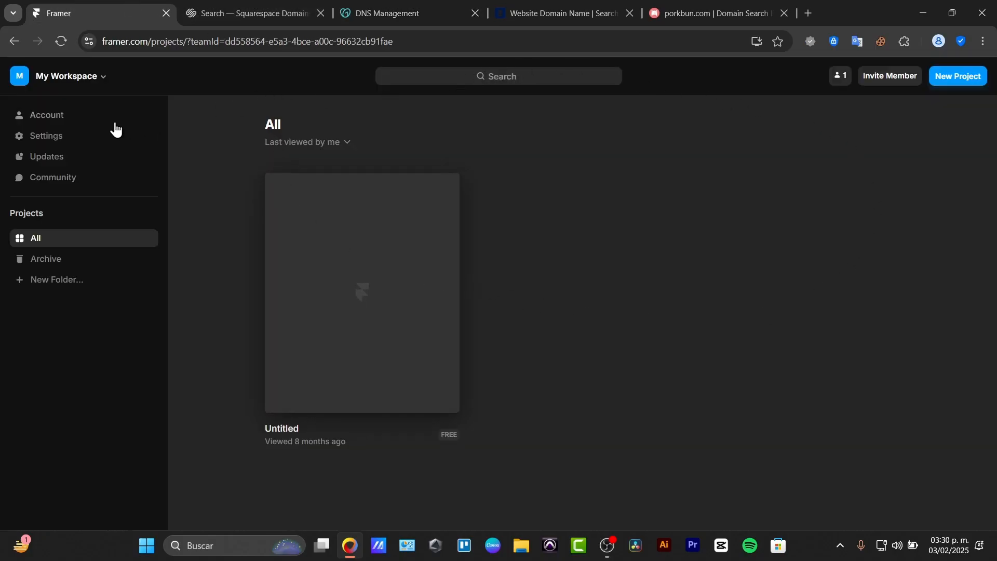
pyautogui.moveTo(38, 135)
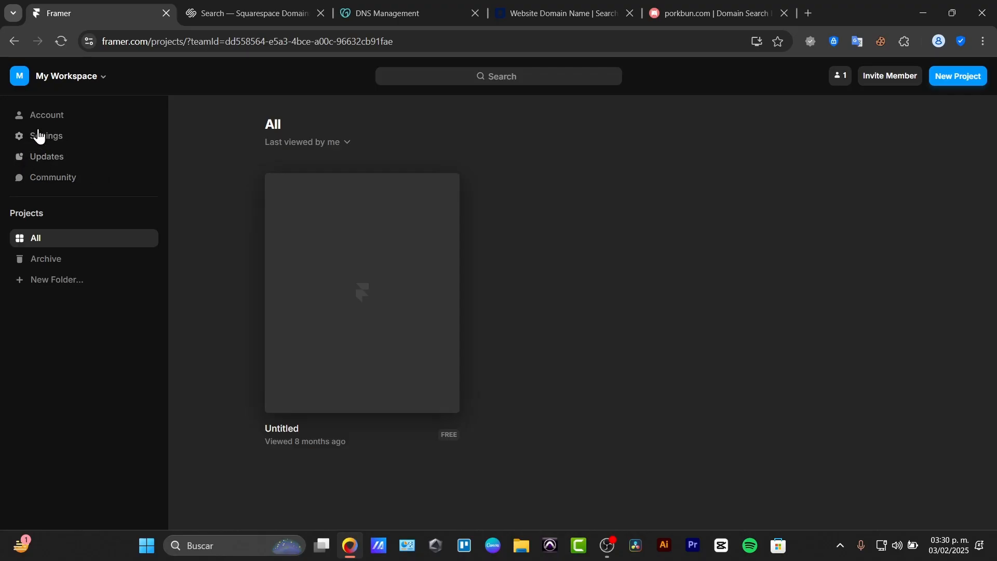
pyautogui.moveTo(51, 129)
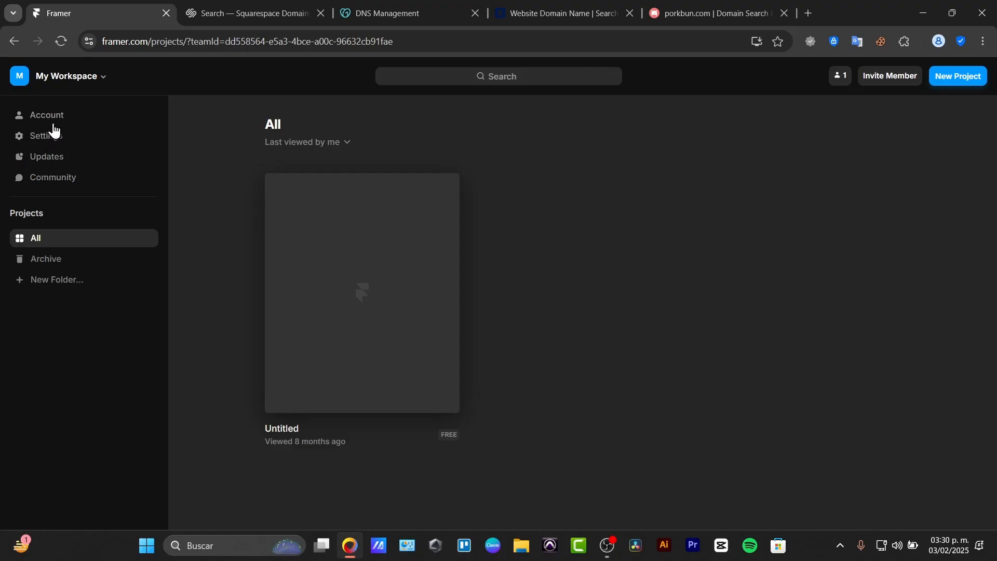
pyautogui.click(46, 135)
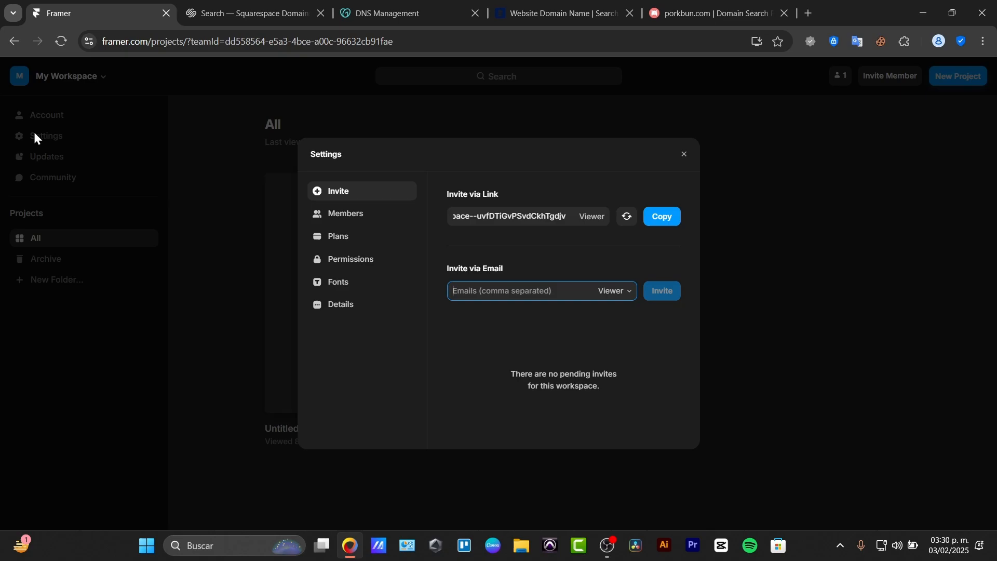
pyautogui.moveTo(113, 170)
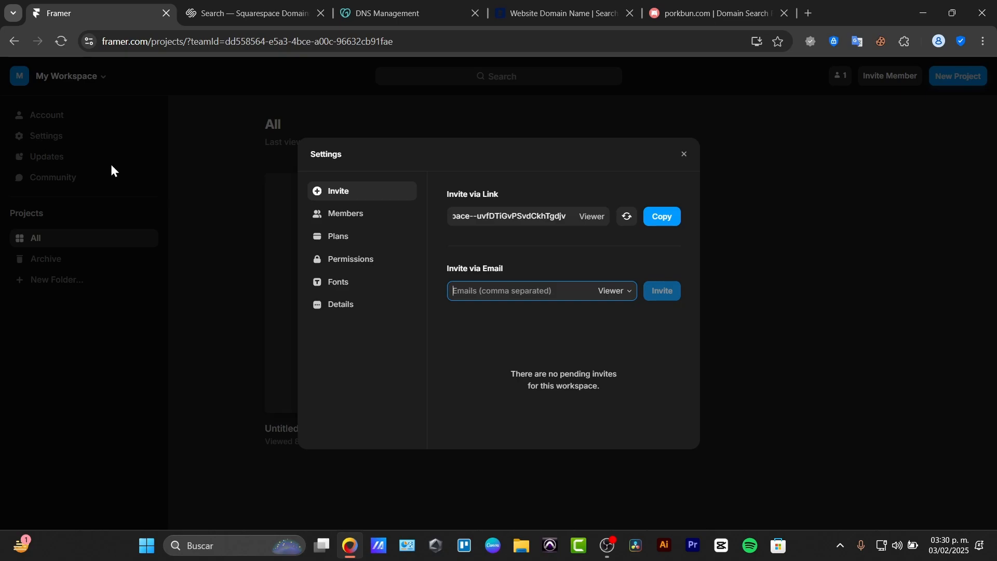
pyautogui.click(345, 213)
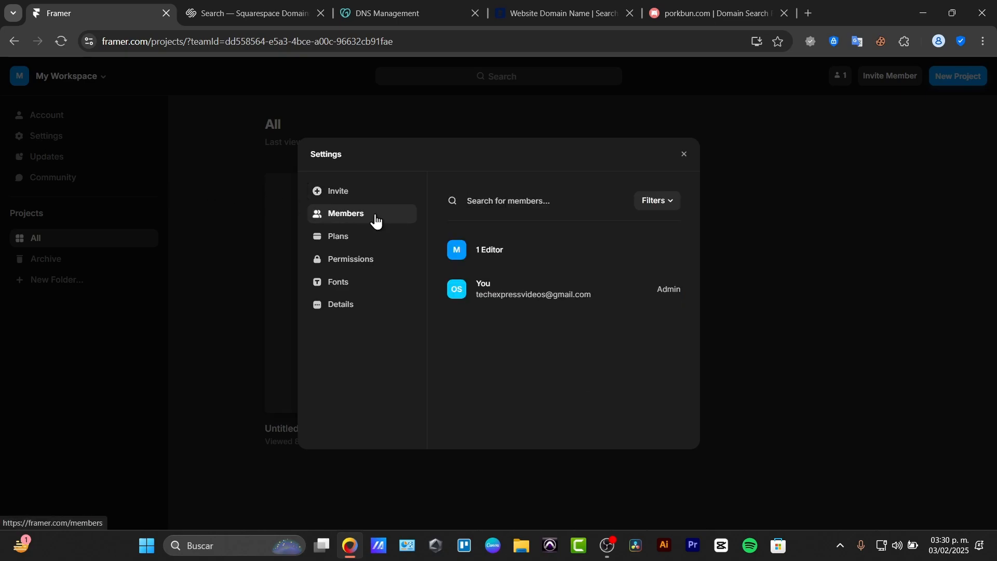
pyautogui.click(350, 259)
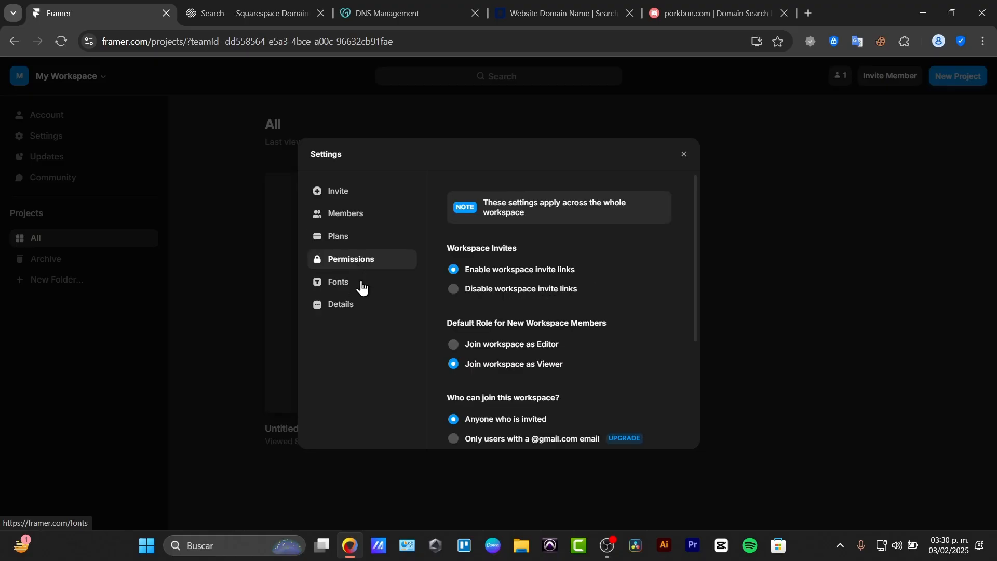
pyautogui.click(340, 304)
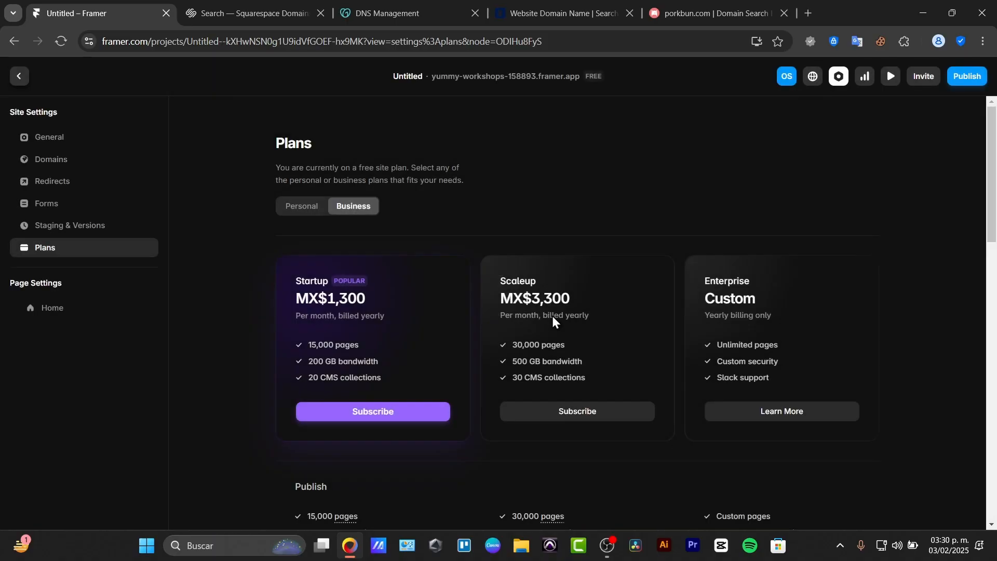
# Show Personal tiers Mini, Basic and Pro with monthly prices MX$180, MX$330 and MX$655
pyautogui.click(301, 205)
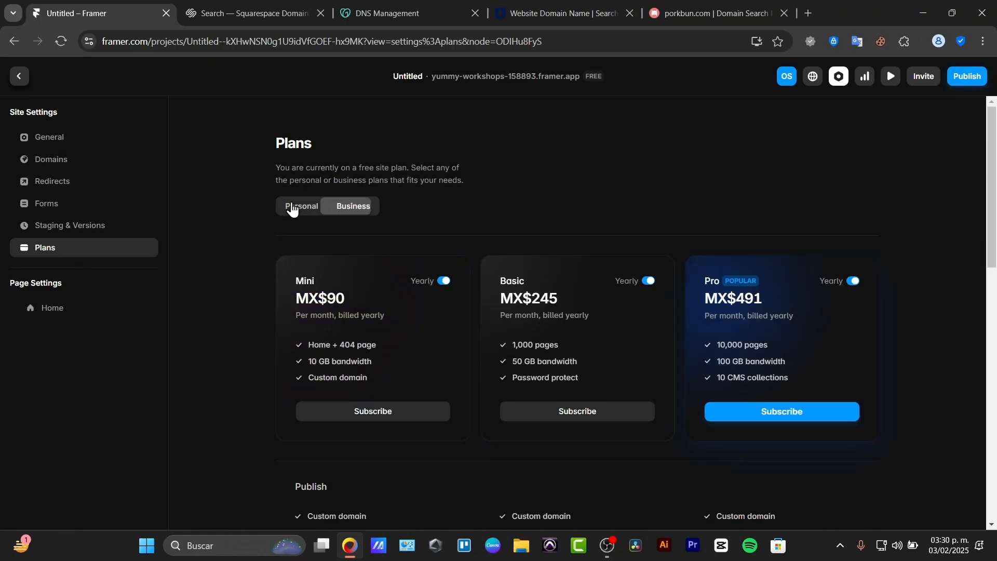
pyautogui.click(301, 206)
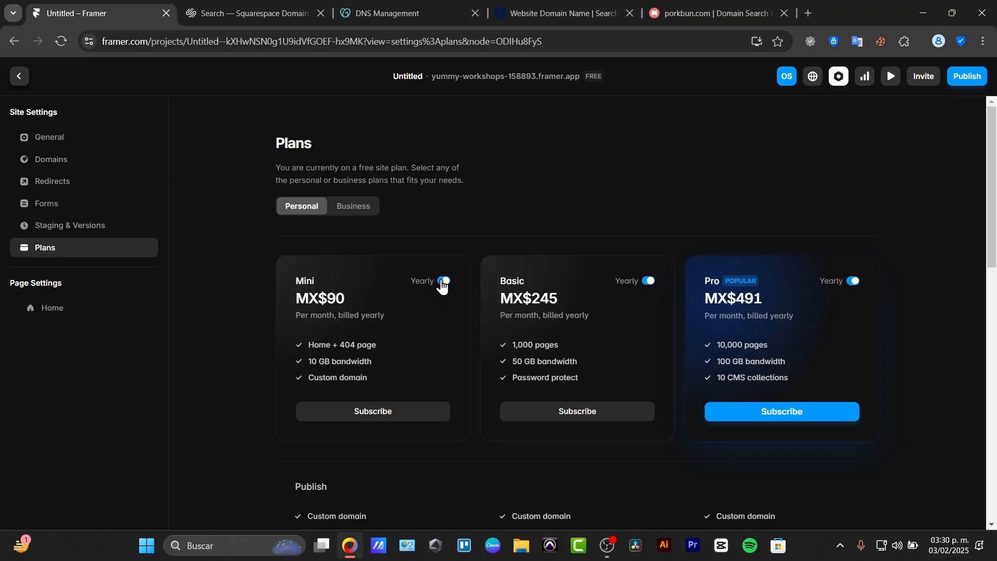
pyautogui.click(442, 281)
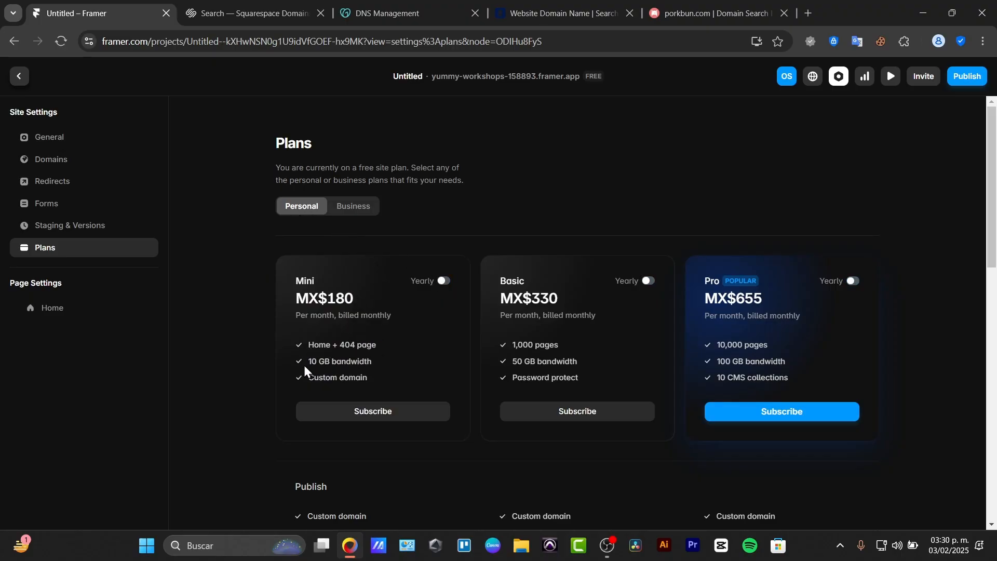
pyautogui.scroll(-3)
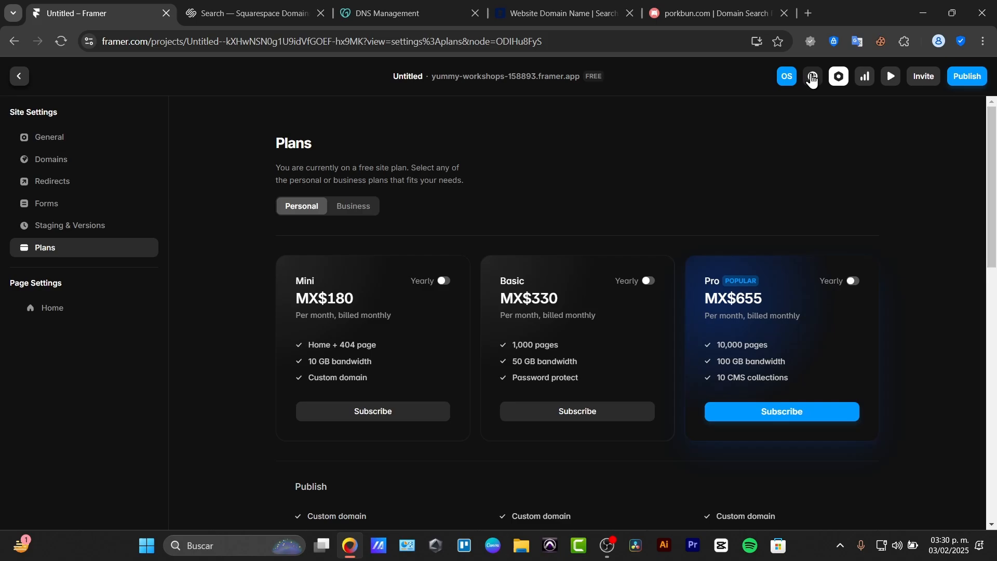
# Dismiss the default language prompt and reach the site's Domains settings
pyautogui.click(19, 76)
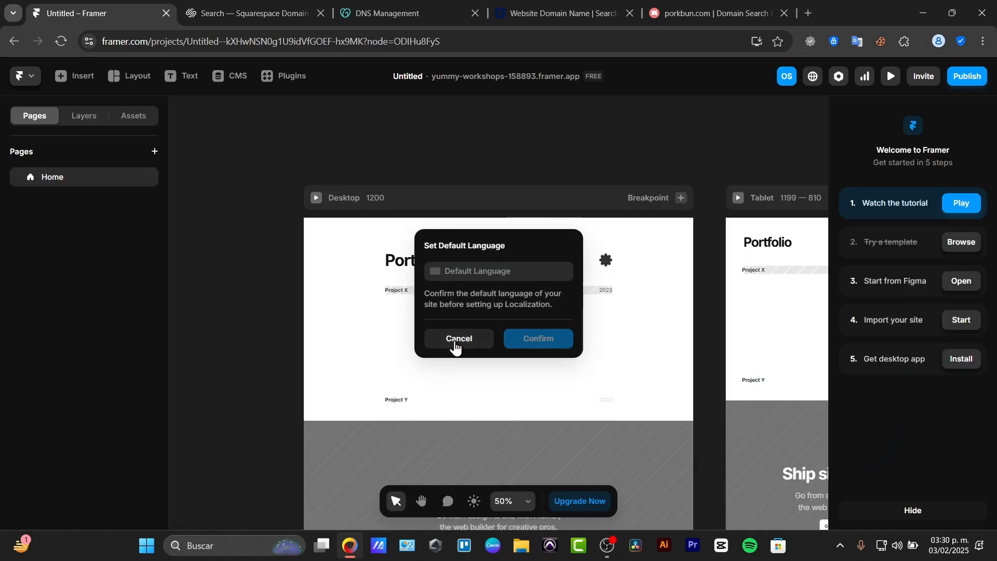
pyautogui.click(456, 337)
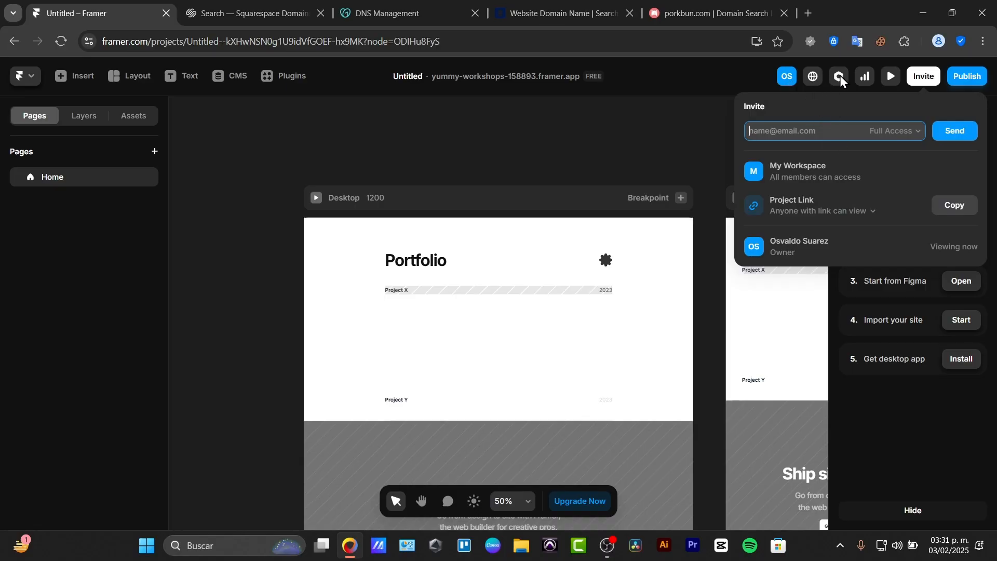
pyautogui.click(839, 76)
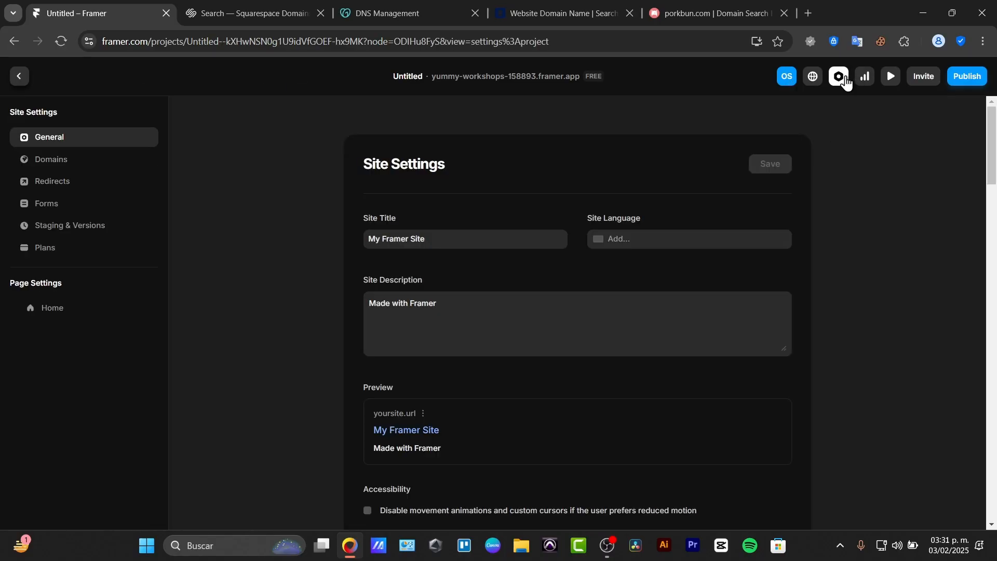
pyautogui.moveTo(910, 193)
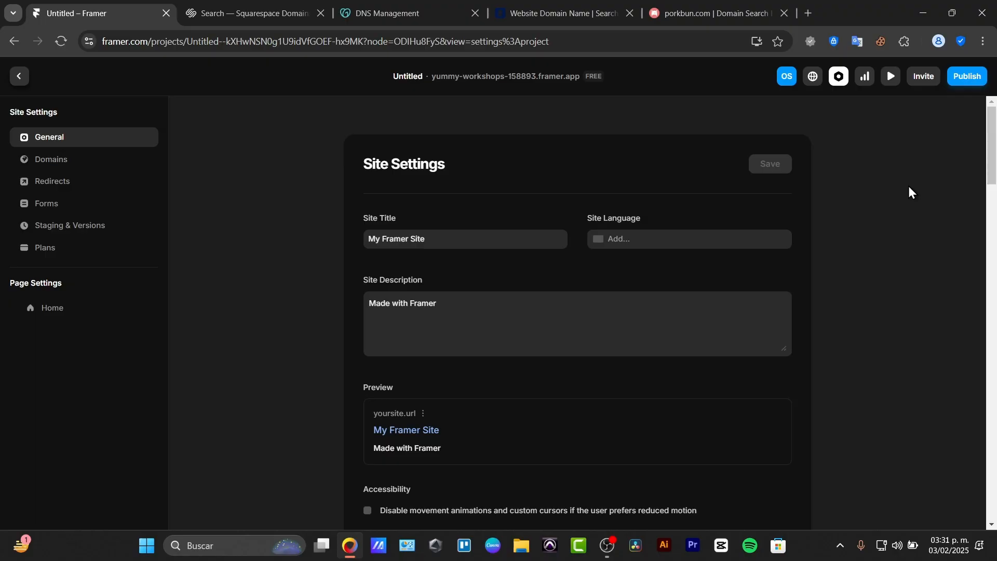
pyautogui.moveTo(838, 76)
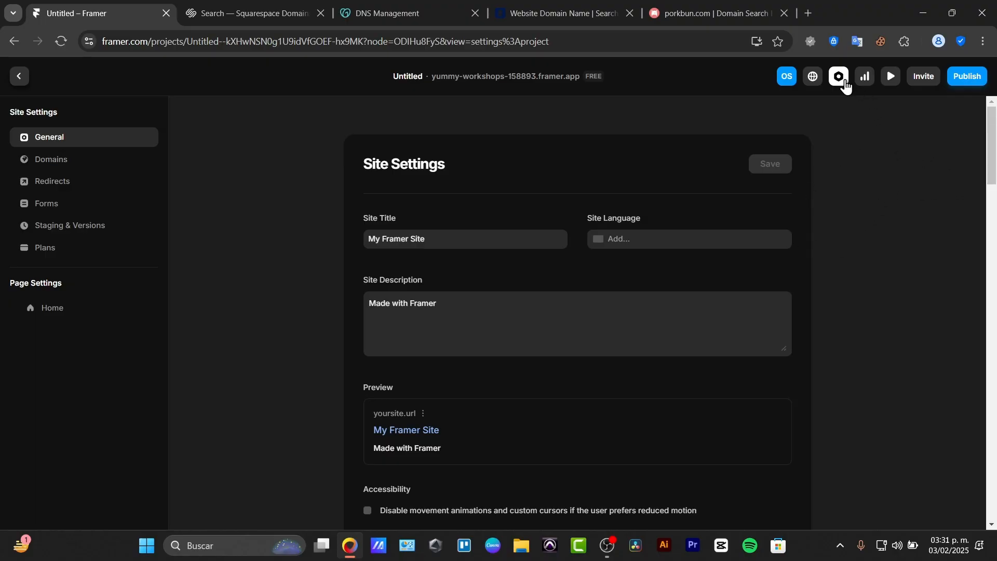
pyautogui.moveTo(770, 105)
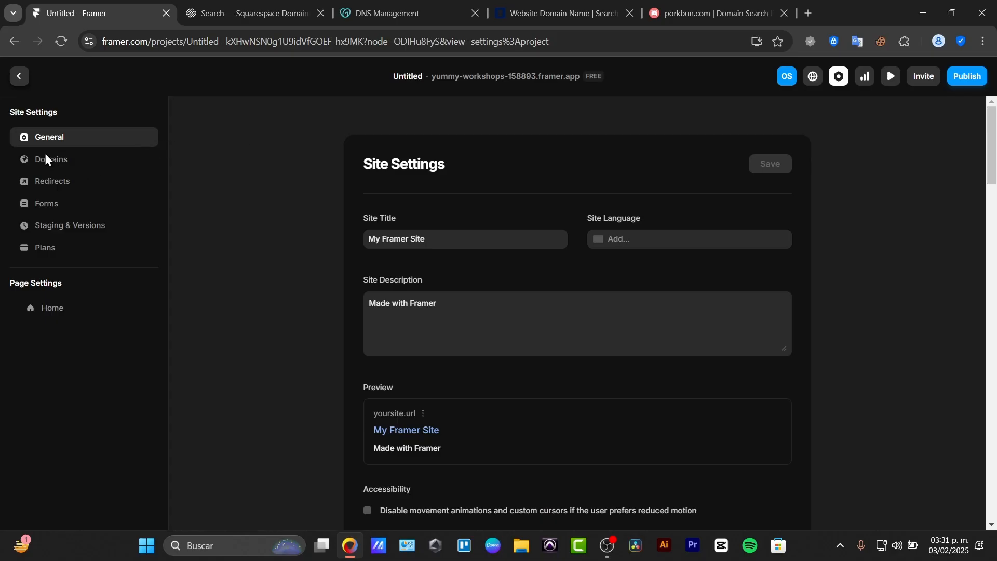
pyautogui.click(50, 159)
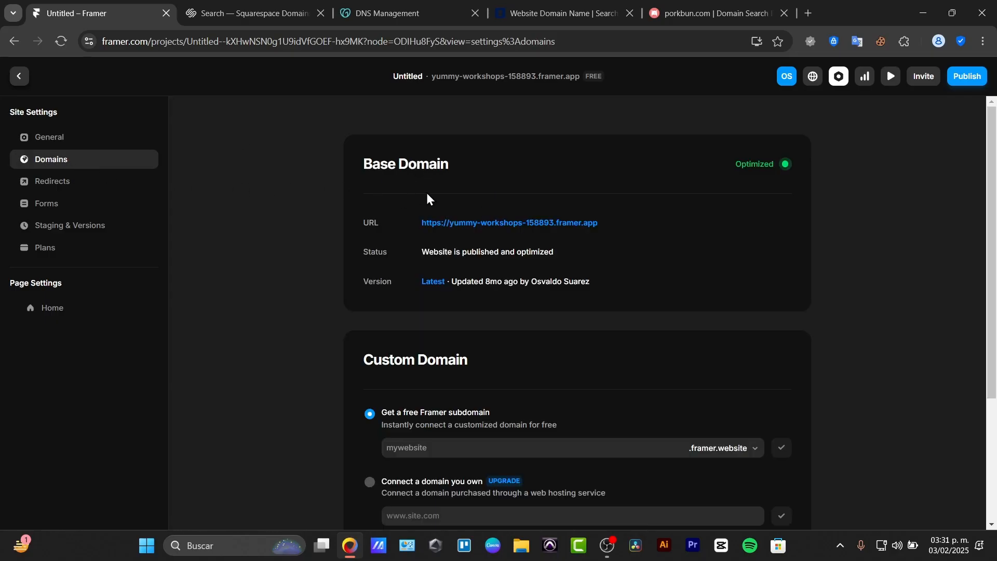
# Decline the upgrade offer for owned domains and return to GoDaddy DNS management for stephenwhite.online
pyautogui.scroll(-3)
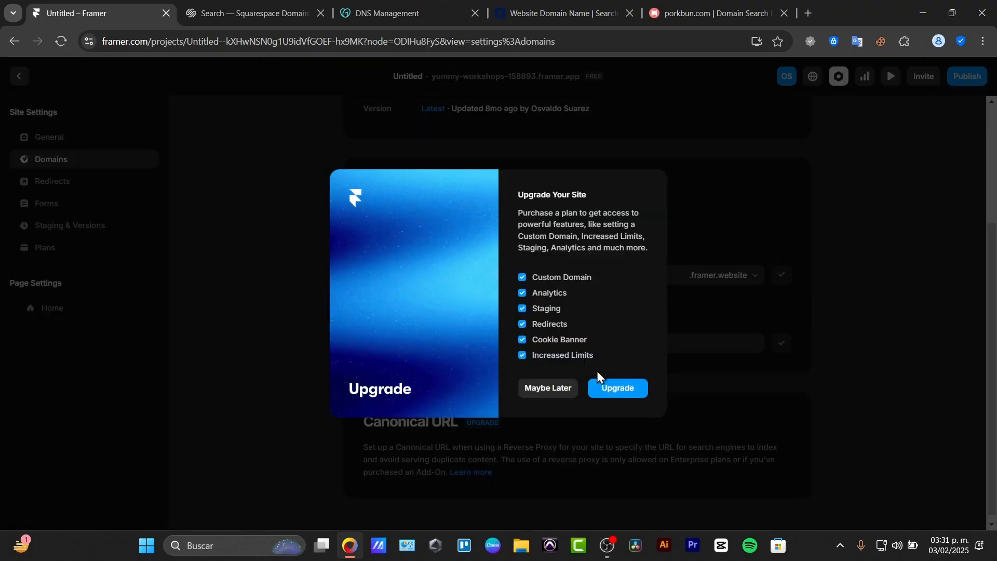
pyautogui.click(548, 387)
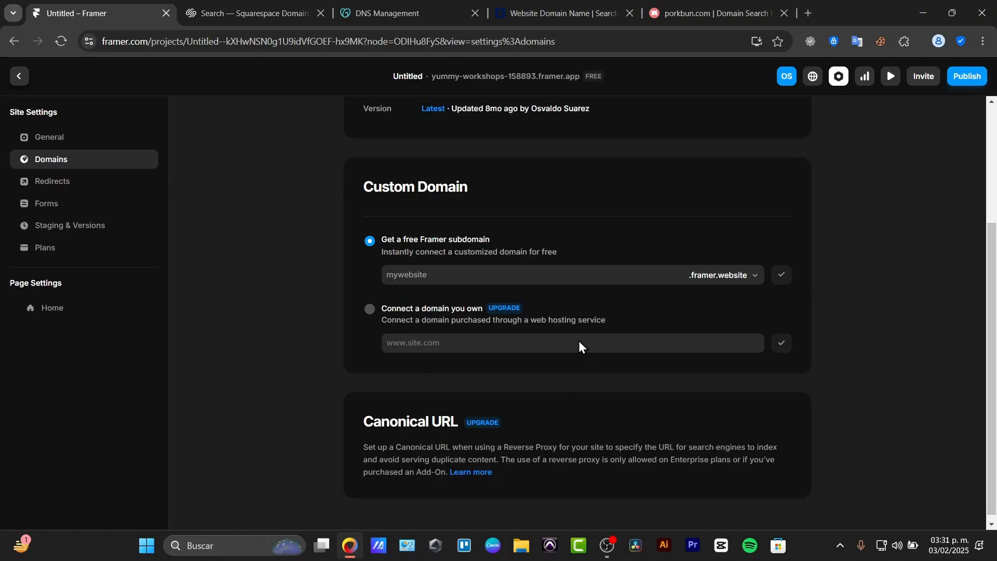
pyautogui.click(386, 13)
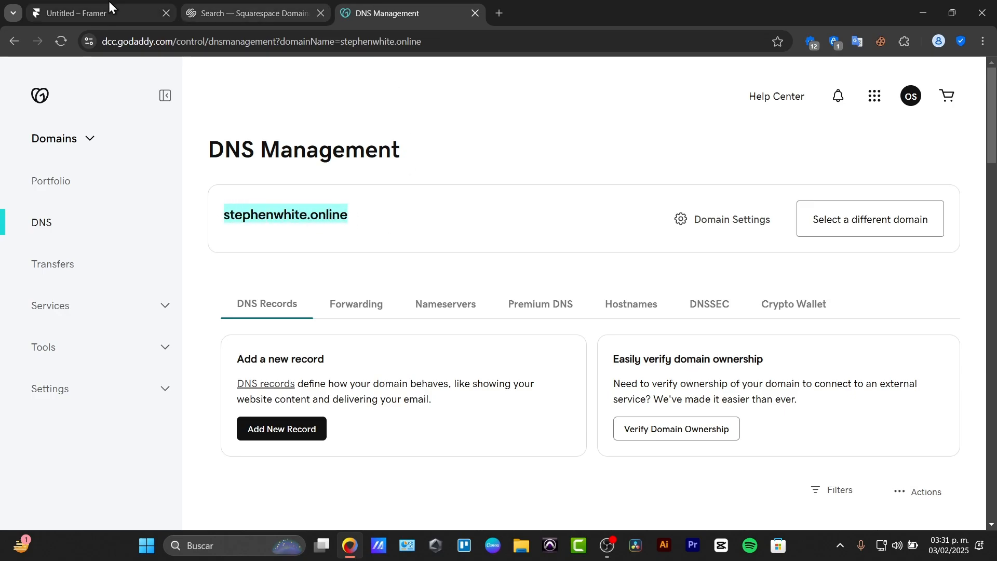
# Claim the free subdomain sthwht.framer.website for the Framer site
pyautogui.click(95, 12)
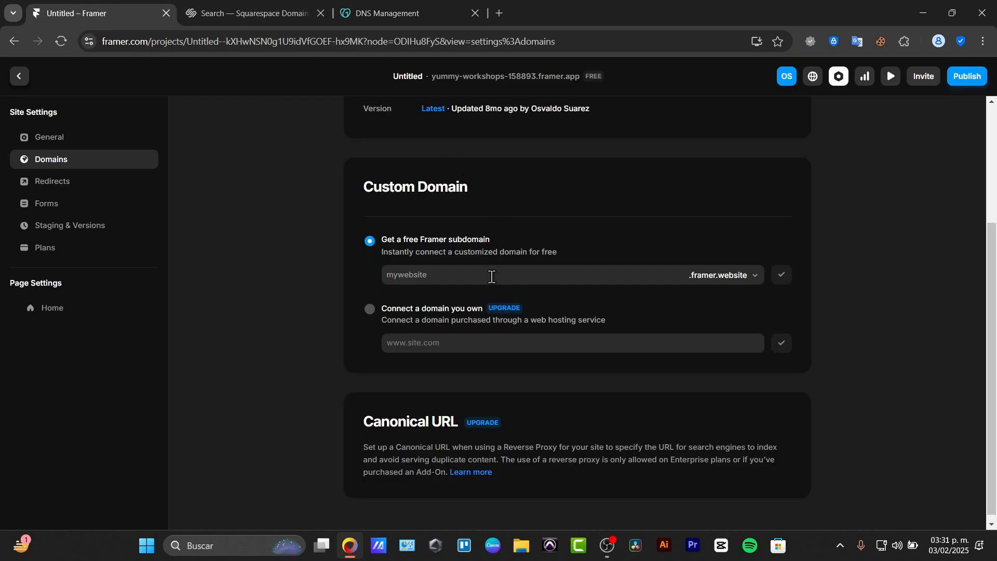
pyautogui.click(489, 274)
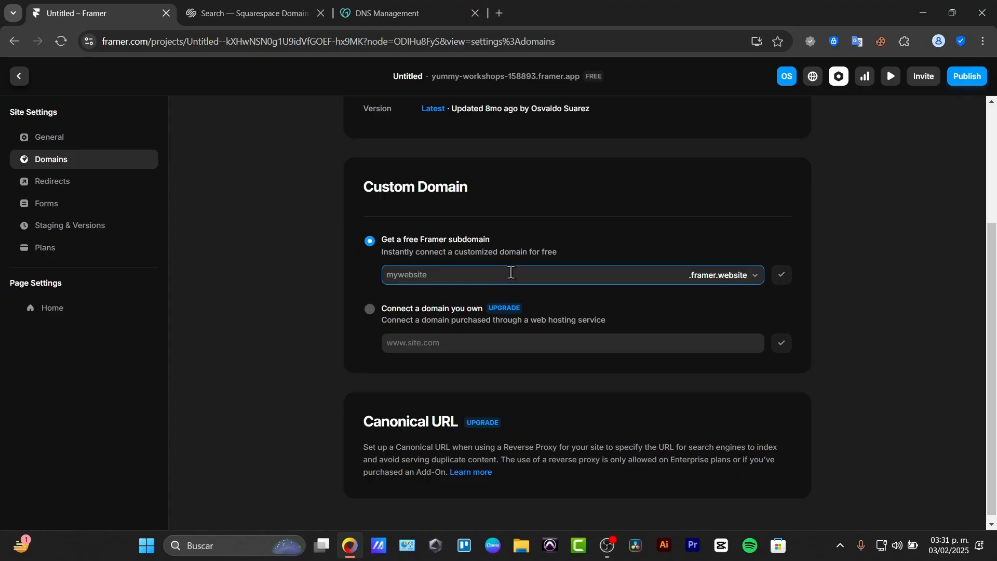
pyautogui.write('sthwht')
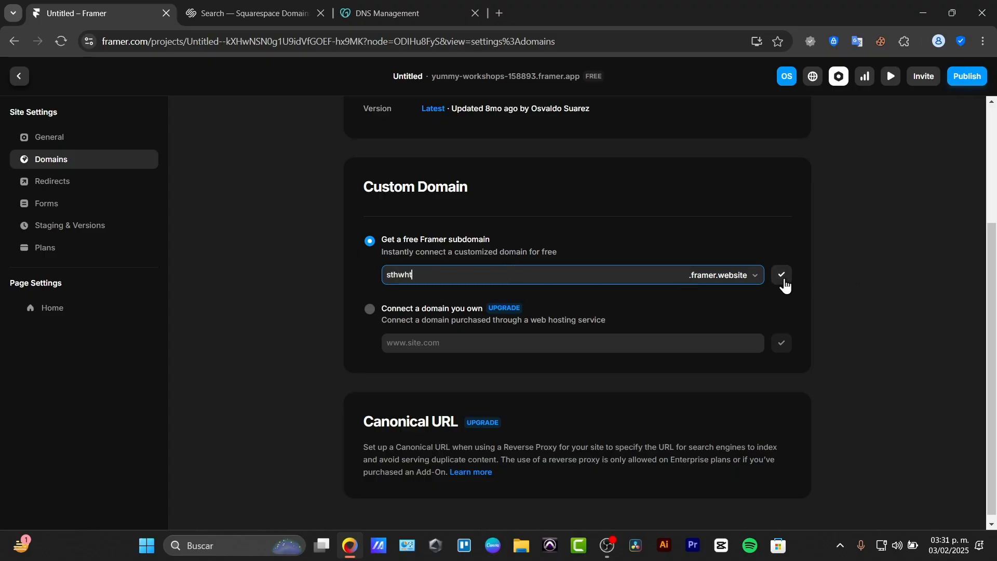
pyautogui.click(781, 274)
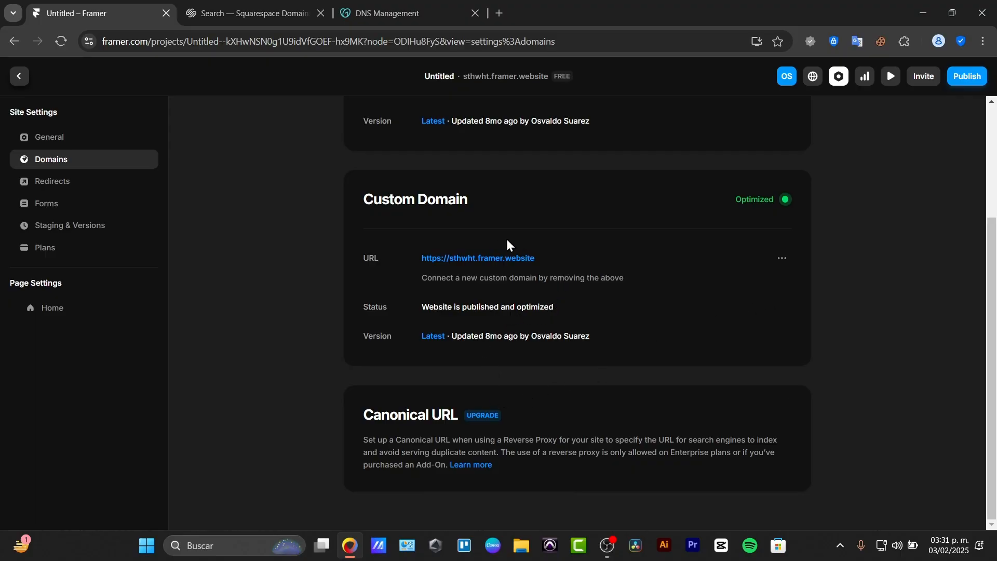
pyautogui.moveTo(701, 321)
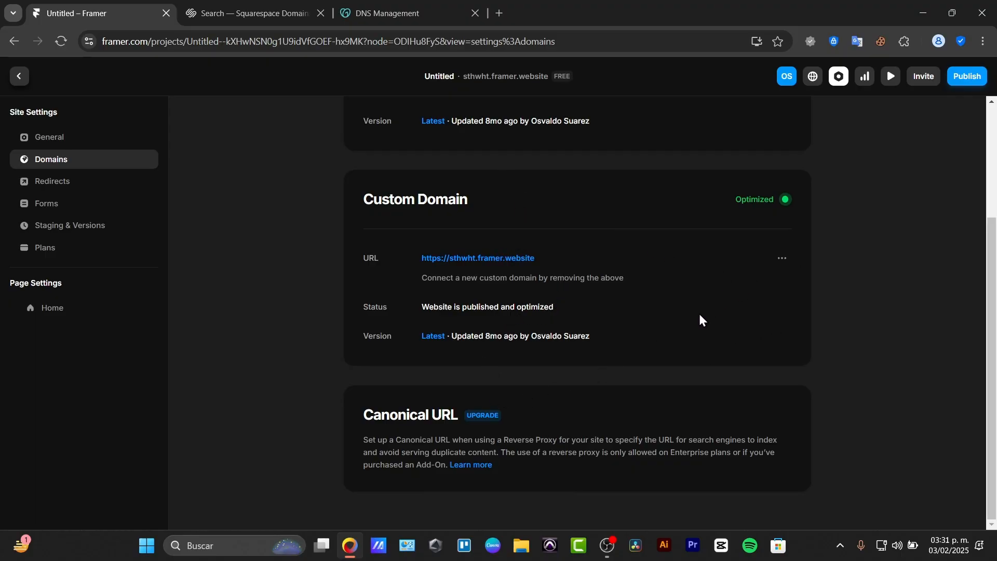
pyautogui.scroll(3)
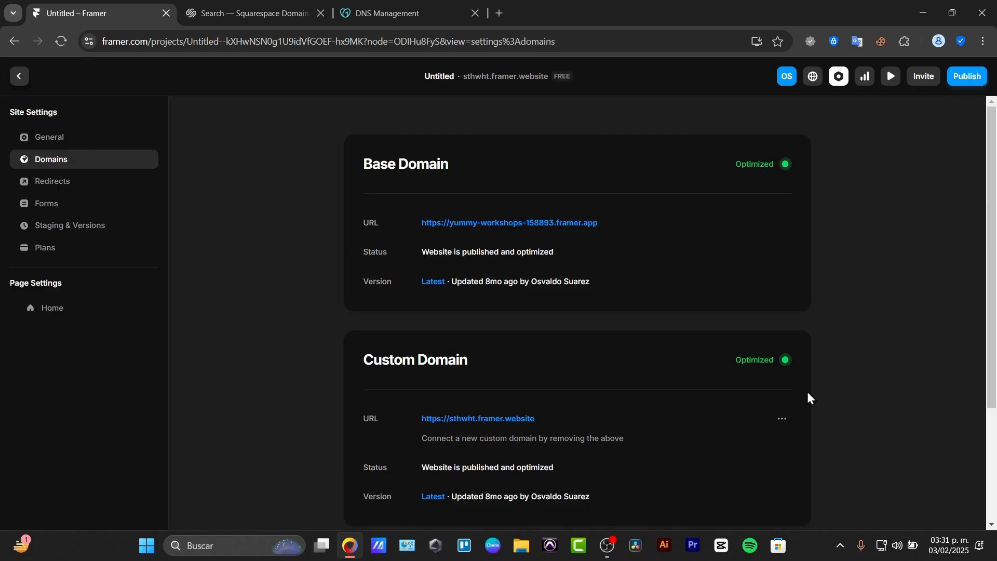
pyautogui.scroll(-3)
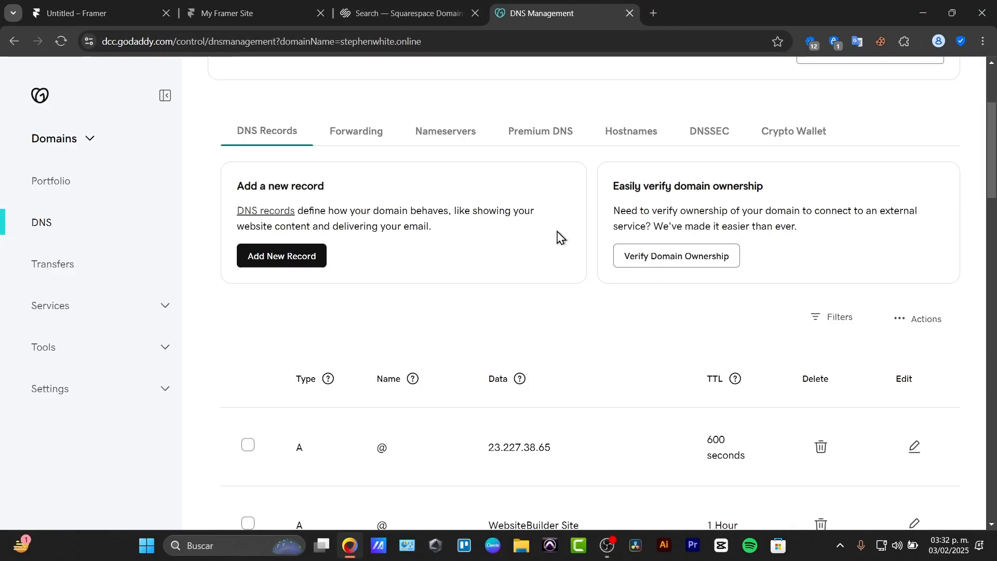
# Start a new DNS record and note the 600 seconds TTL of the first existing record
pyautogui.click(281, 255)
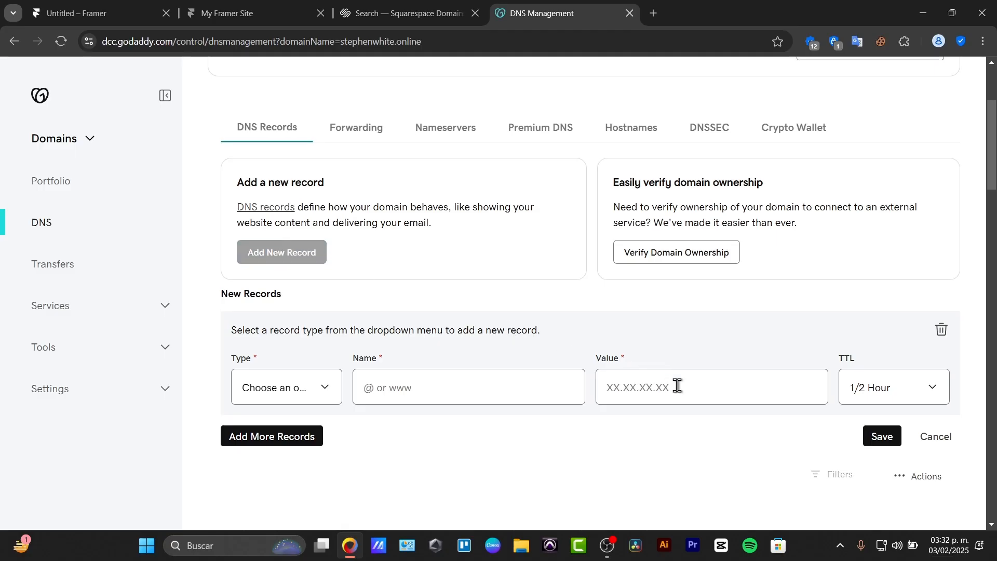
pyautogui.scroll(-3)
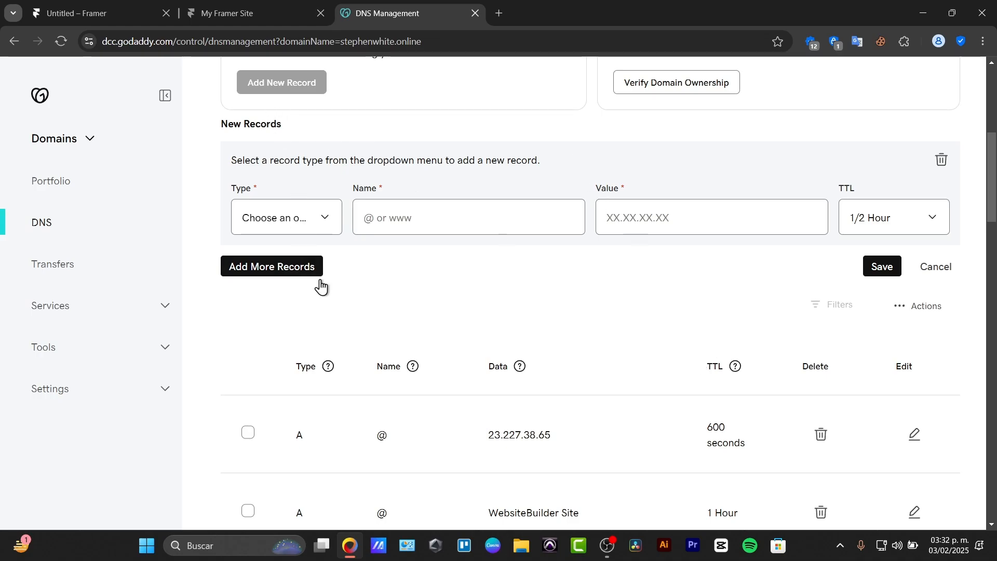
pyautogui.click(95, 13)
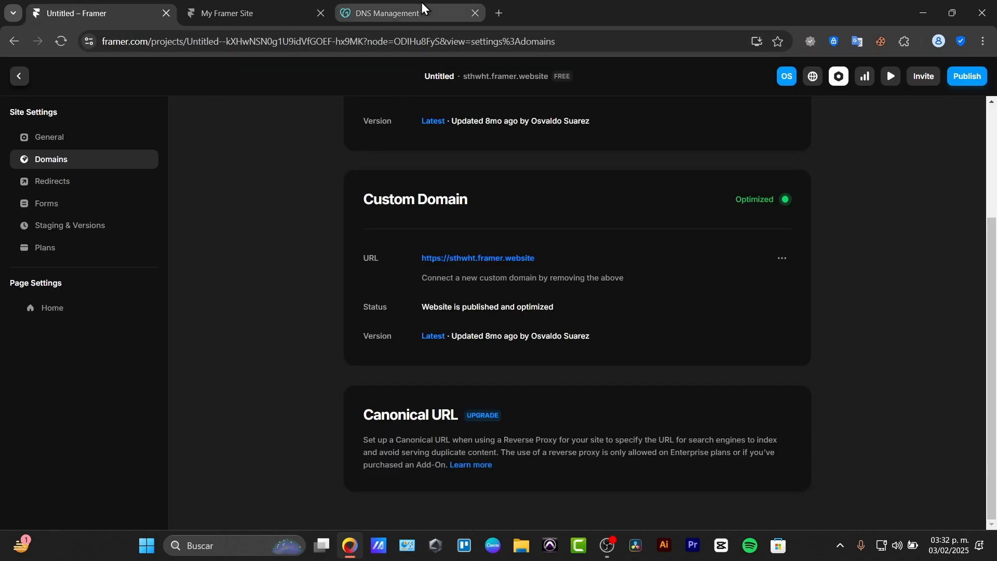
pyautogui.click(388, 13)
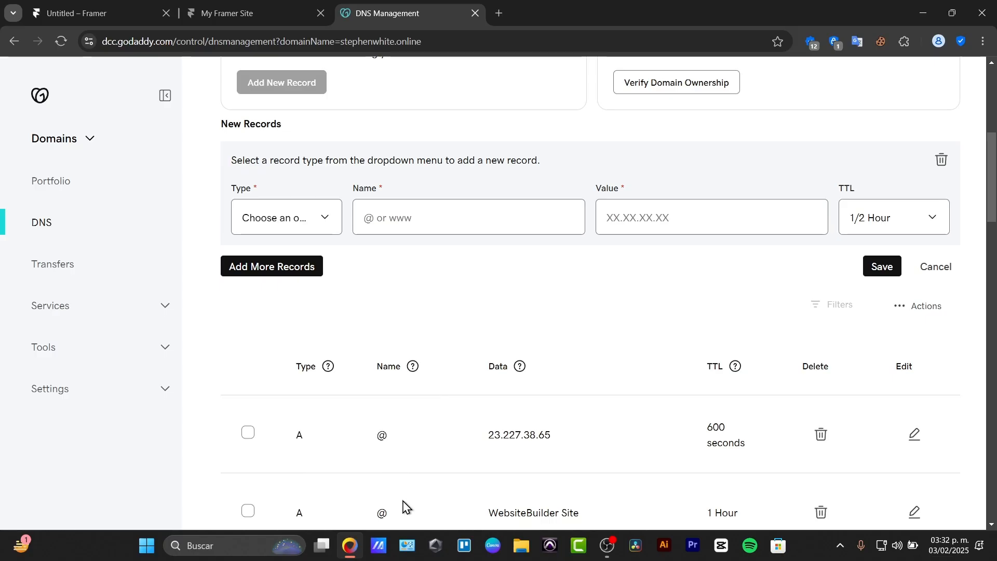
pyautogui.doubleClick(520, 434)
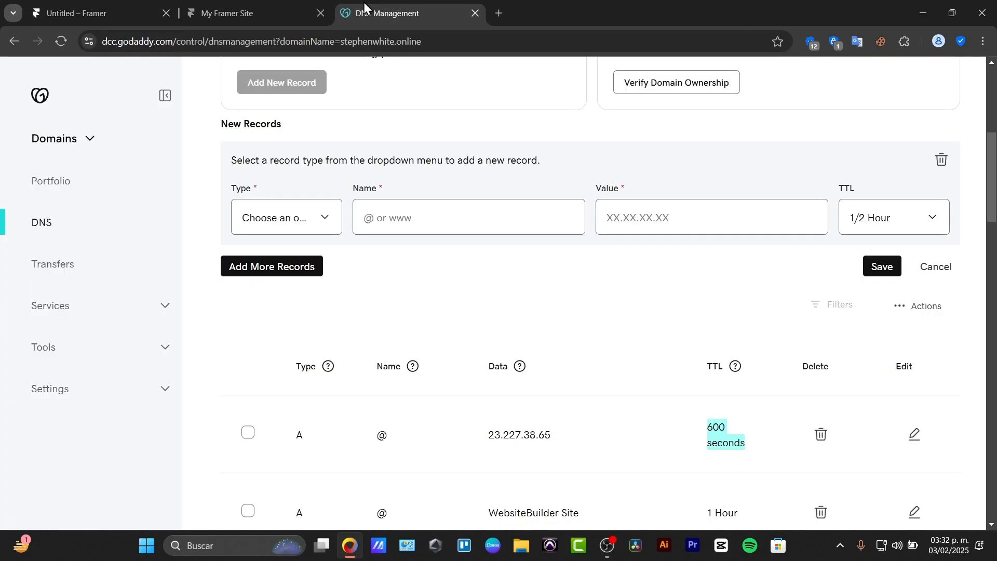
# Draft an A record named www with a half-hour TTL, then cancel it unsaved
pyautogui.click(286, 217)
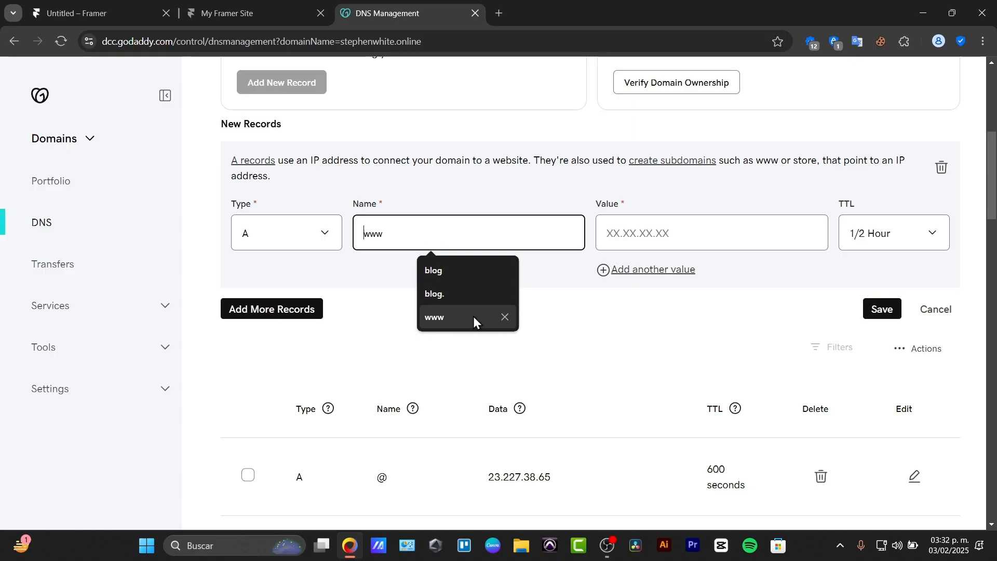
pyautogui.click(893, 231)
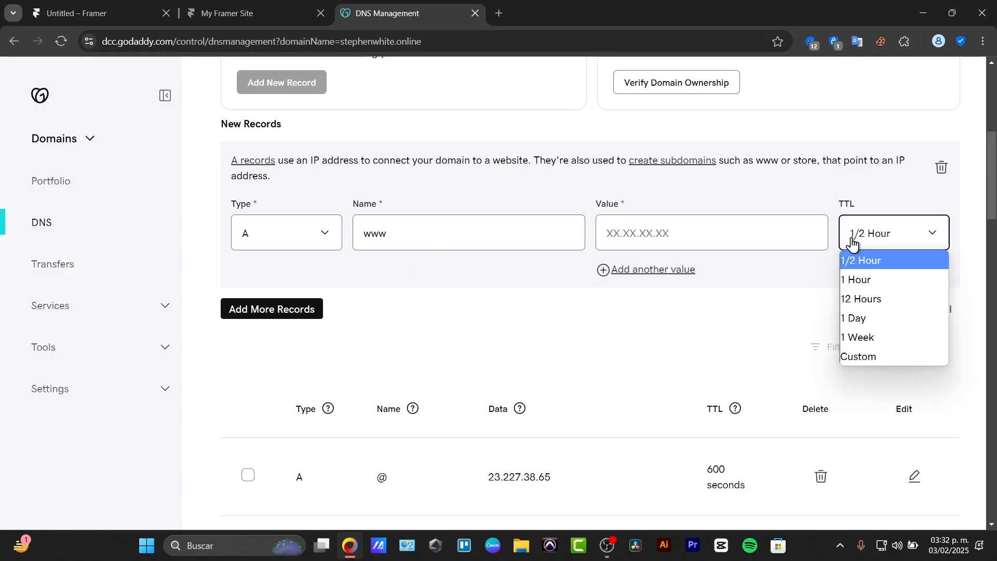
pyautogui.click(876, 259)
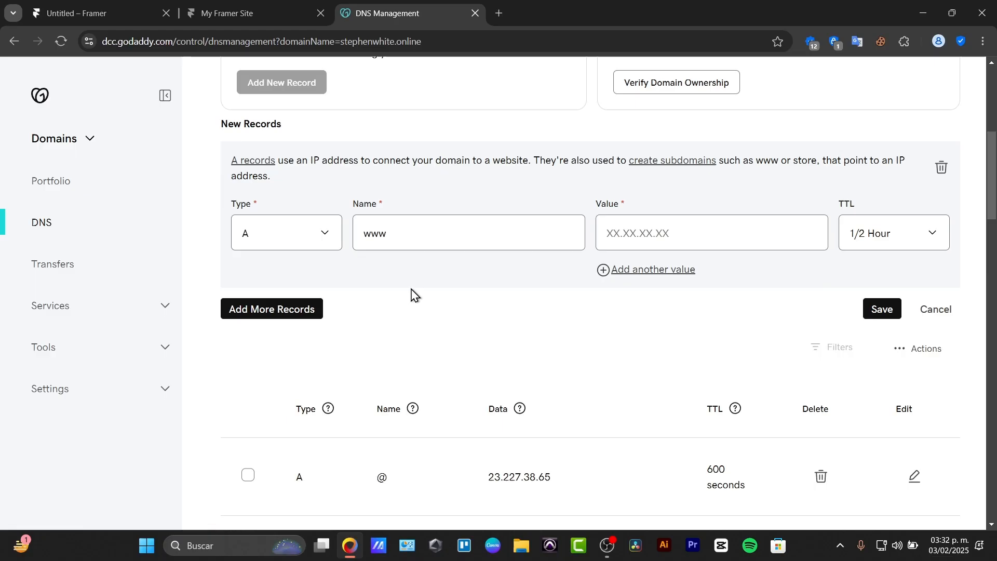
pyautogui.click(882, 309)
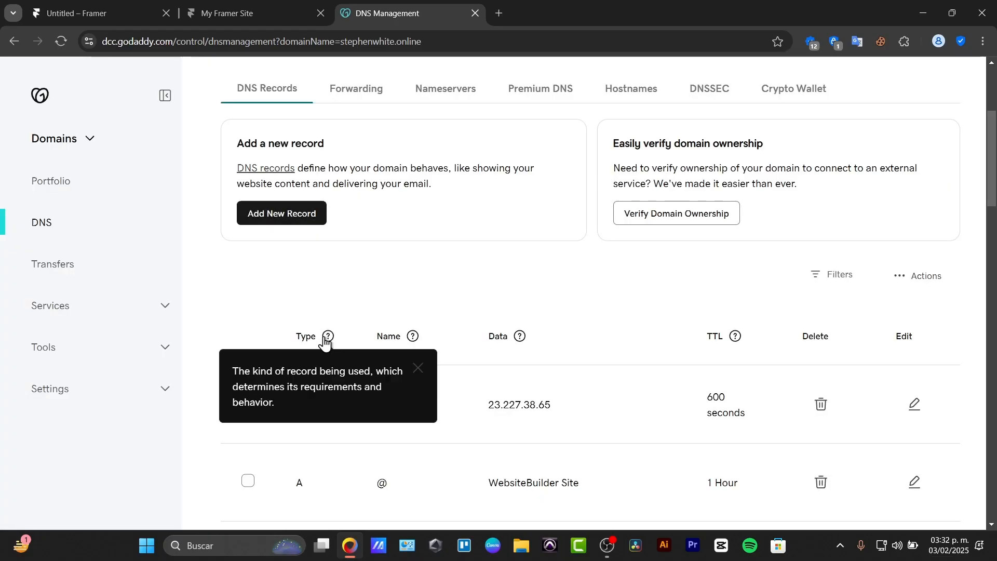
pyautogui.scroll(-3)
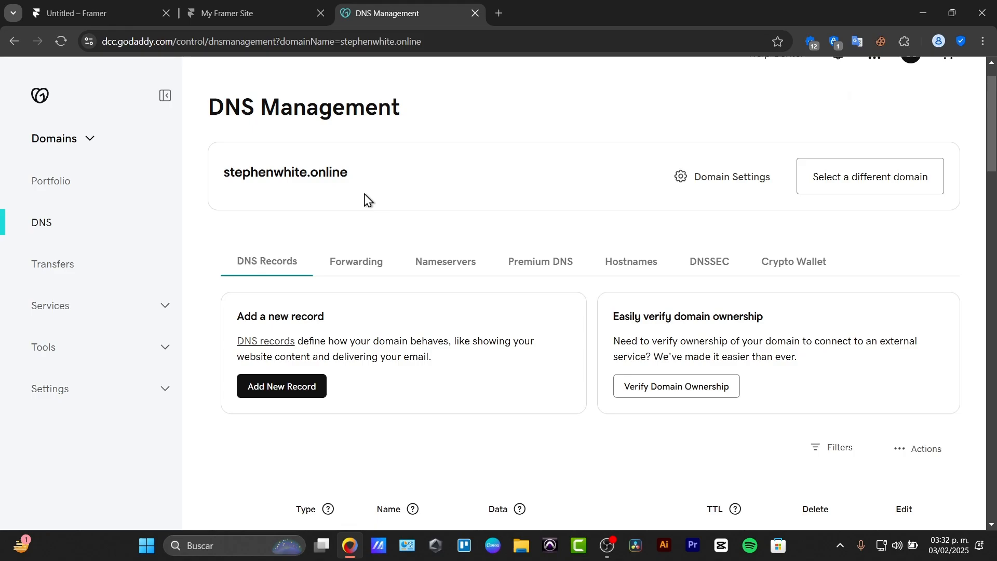
pyautogui.scroll(-3)
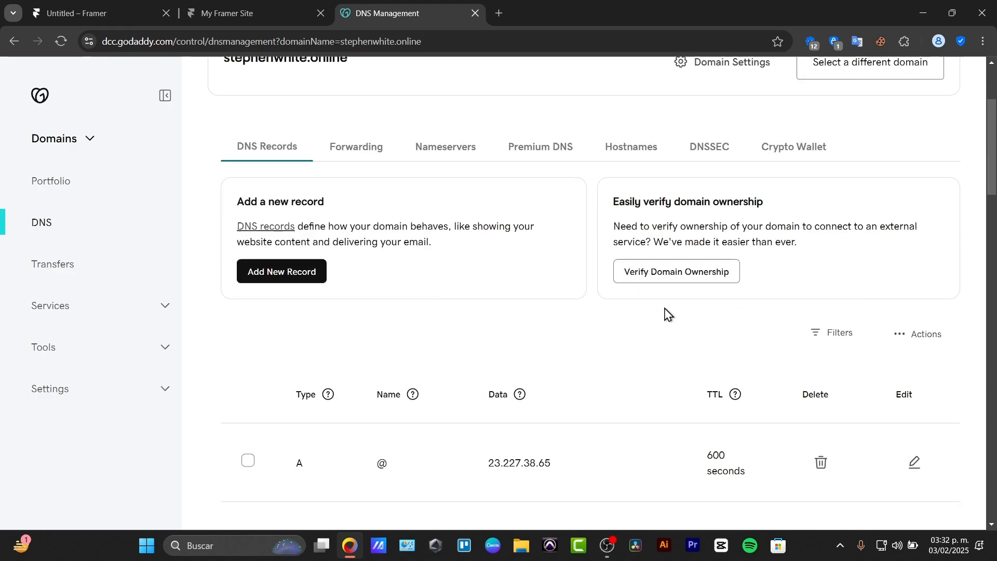
pyautogui.scroll(-3)
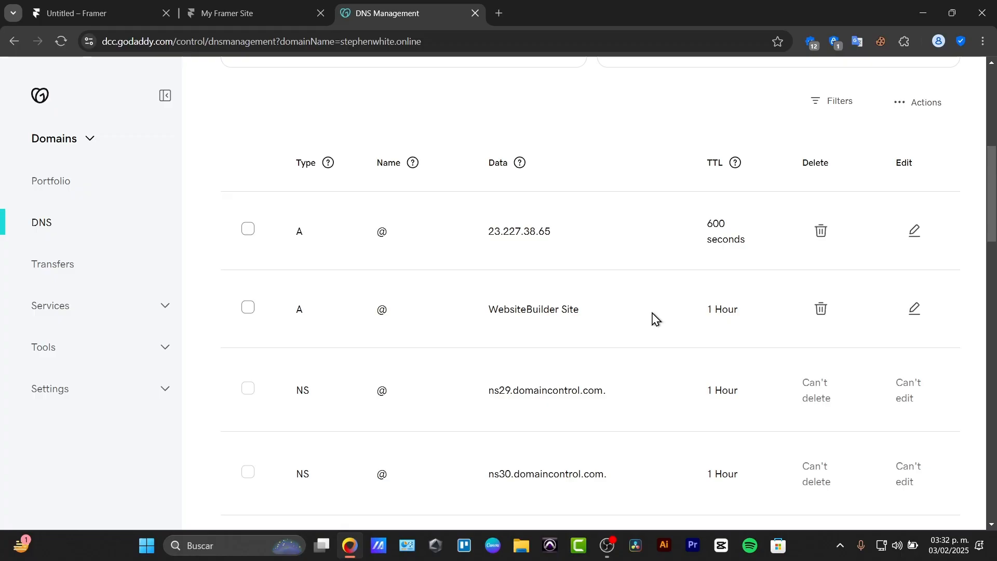
pyautogui.scroll(-3)
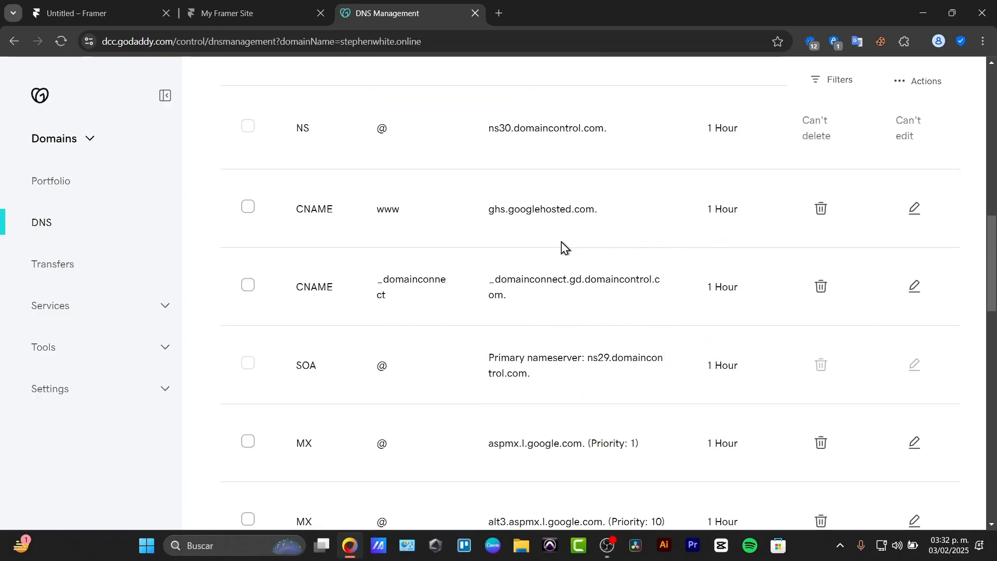
pyautogui.moveTo(400, 255)
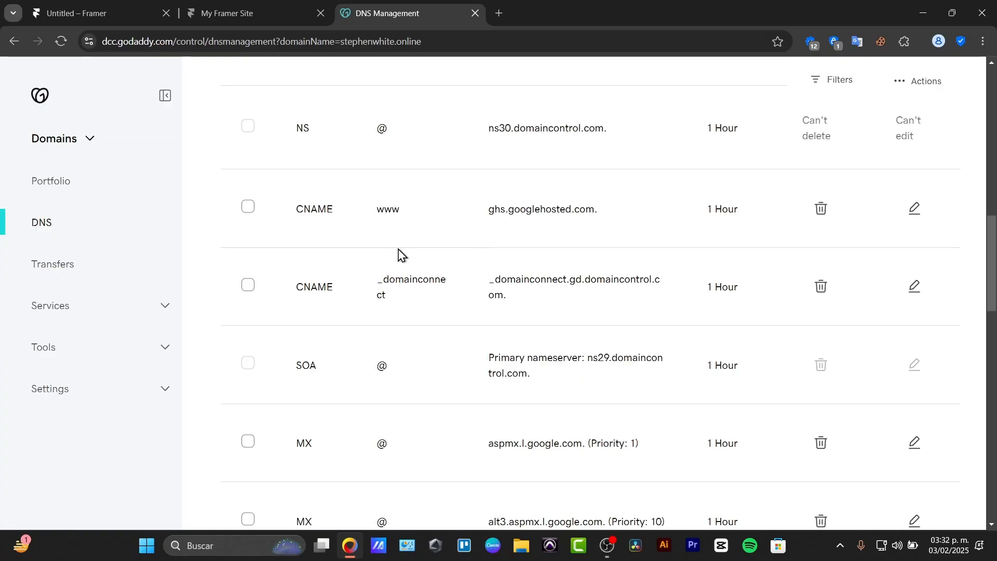
pyautogui.click(248, 285)
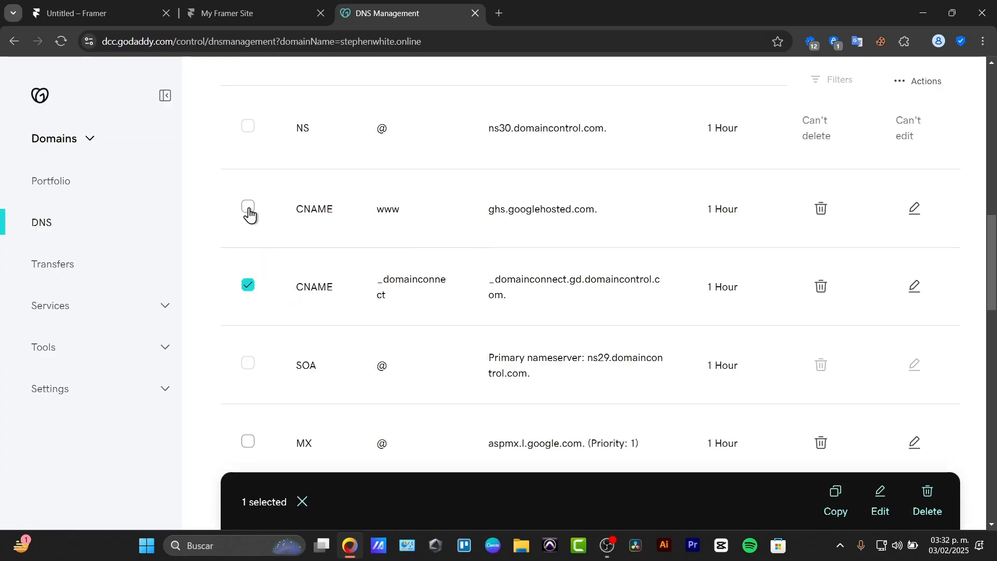
pyautogui.click(248, 205)
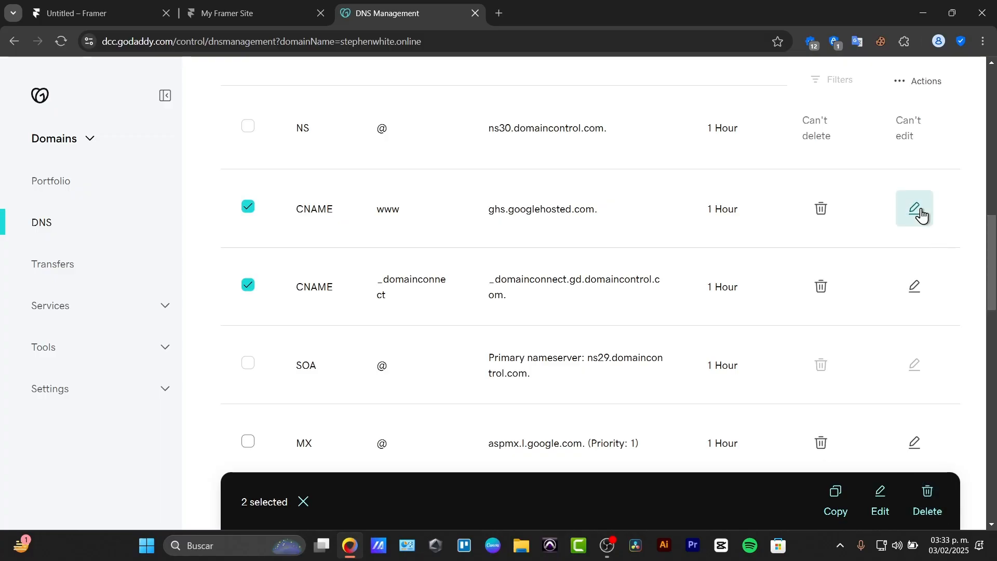
pyautogui.moveTo(957, 375)
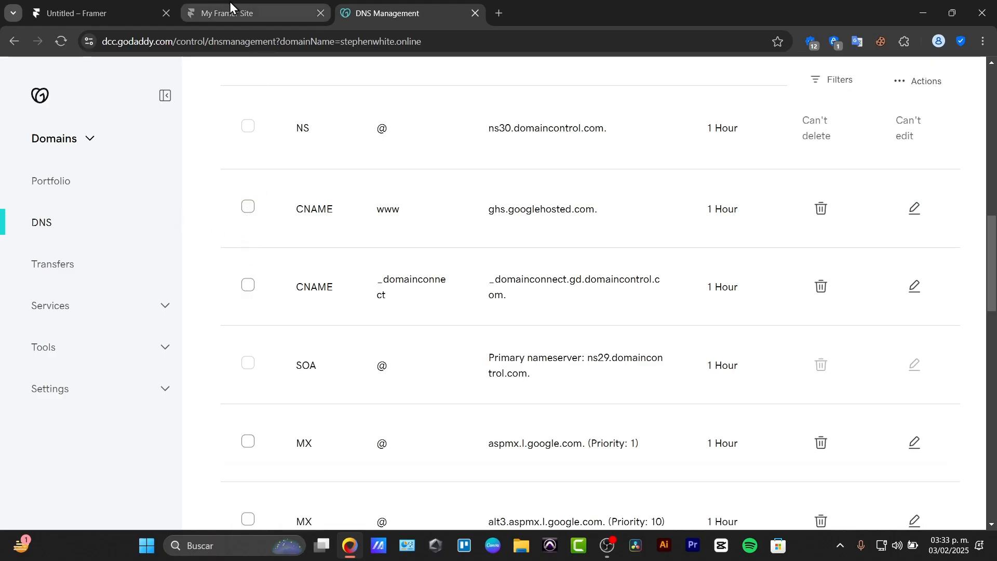
pyautogui.moveTo(242, 12)
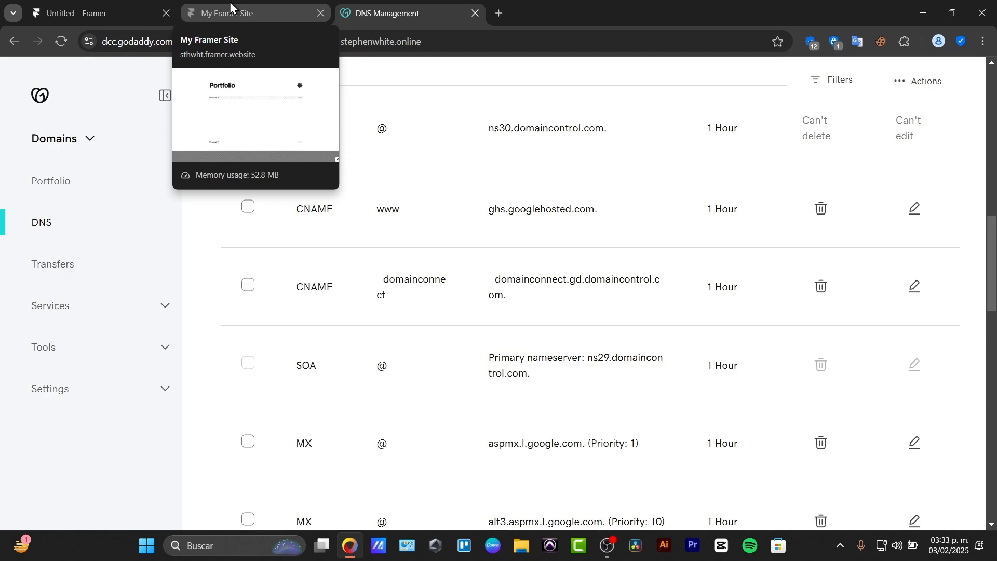
# Republish the Framer site with Update so the live sthwht.framer.website Portfolio page opens
pyautogui.click(90, 13)
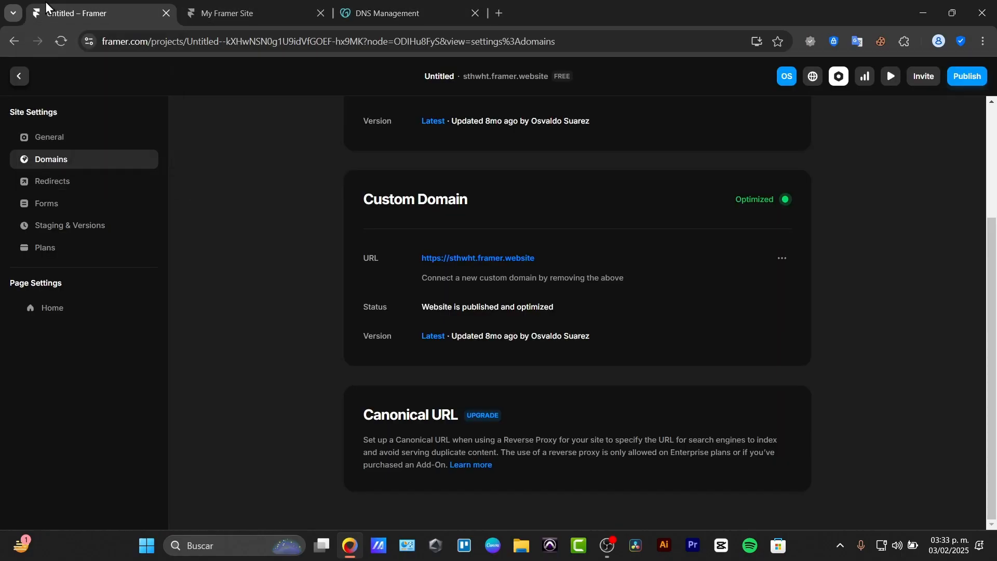
pyautogui.click(966, 76)
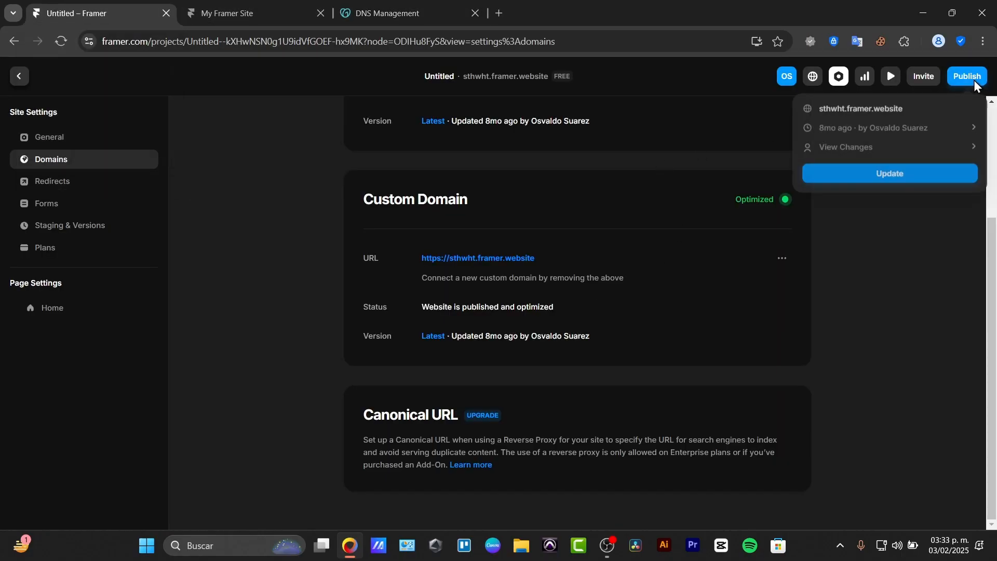
pyautogui.click(889, 174)
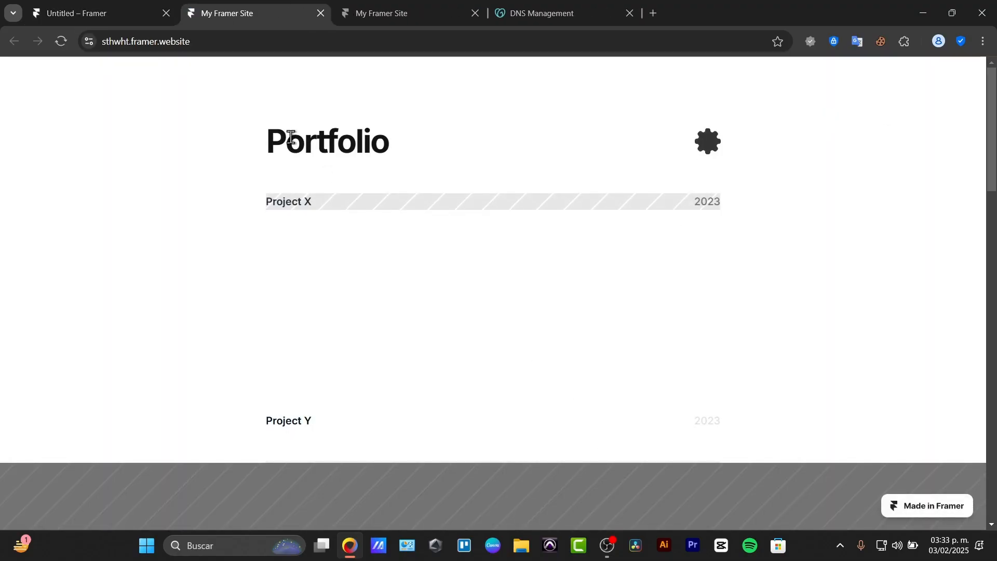
pyautogui.click(254, 42)
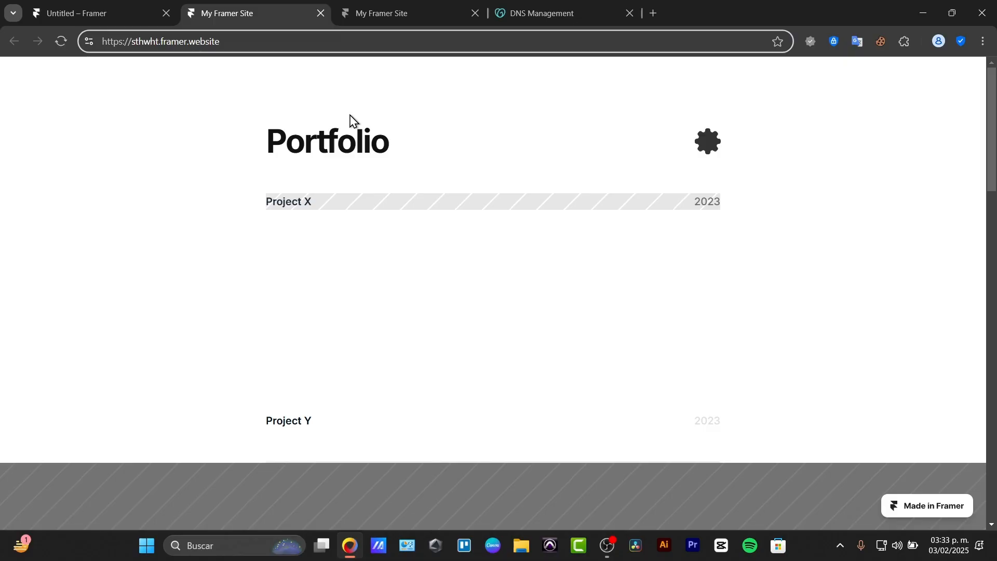
pyautogui.moveTo(467, 199)
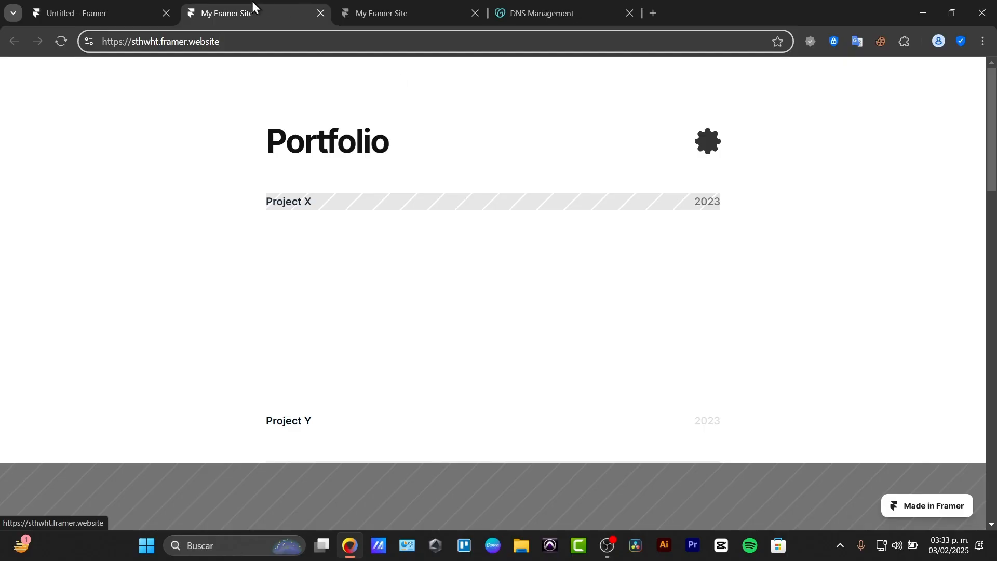
pyautogui.click(89, 12)
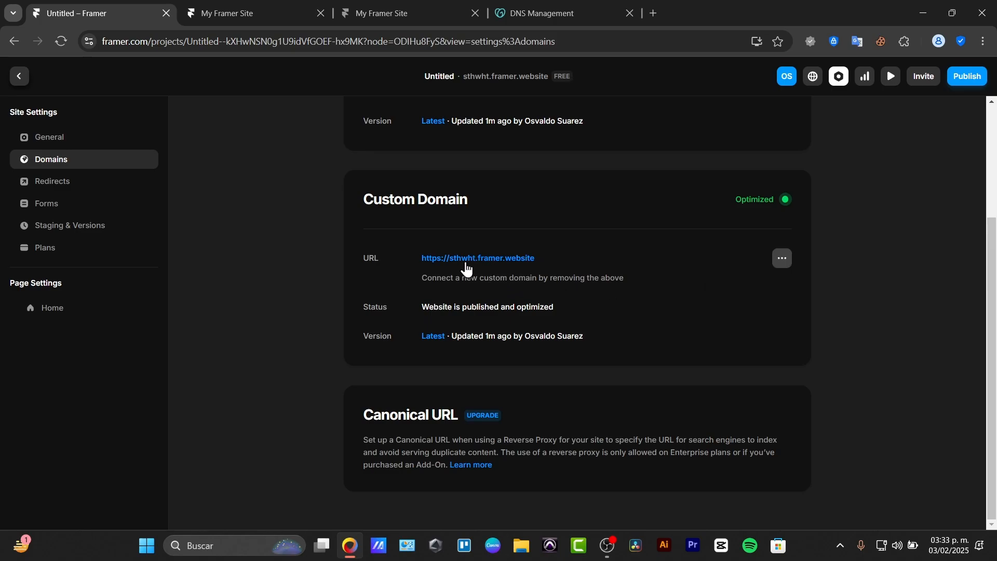
pyautogui.moveTo(526, 267)
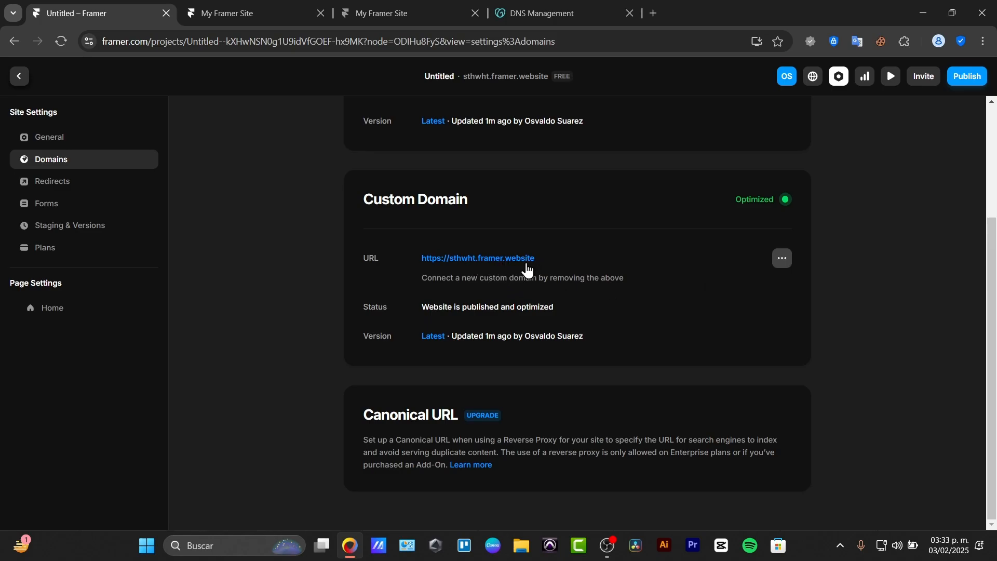
pyautogui.click(226, 12)
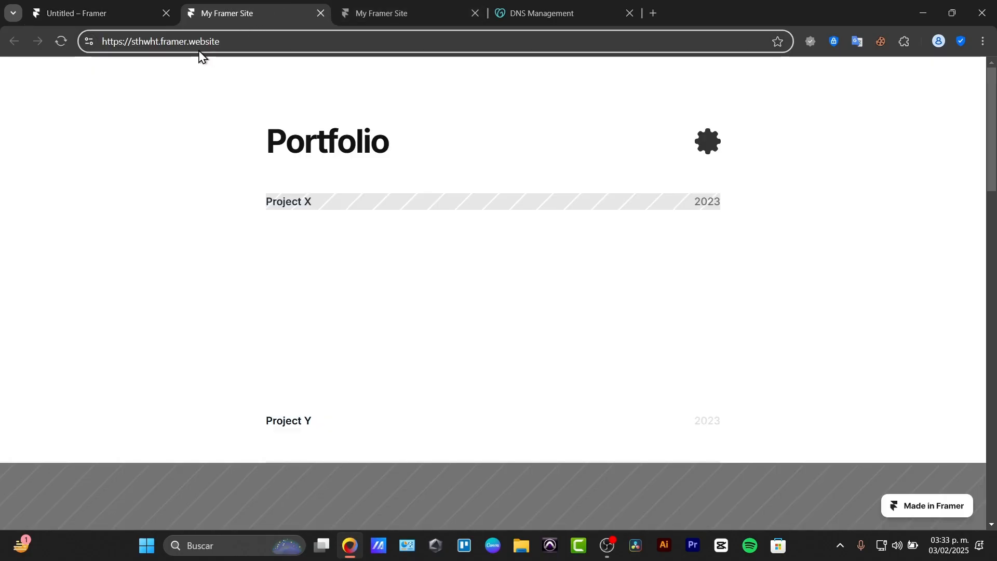
pyautogui.scroll(-3)
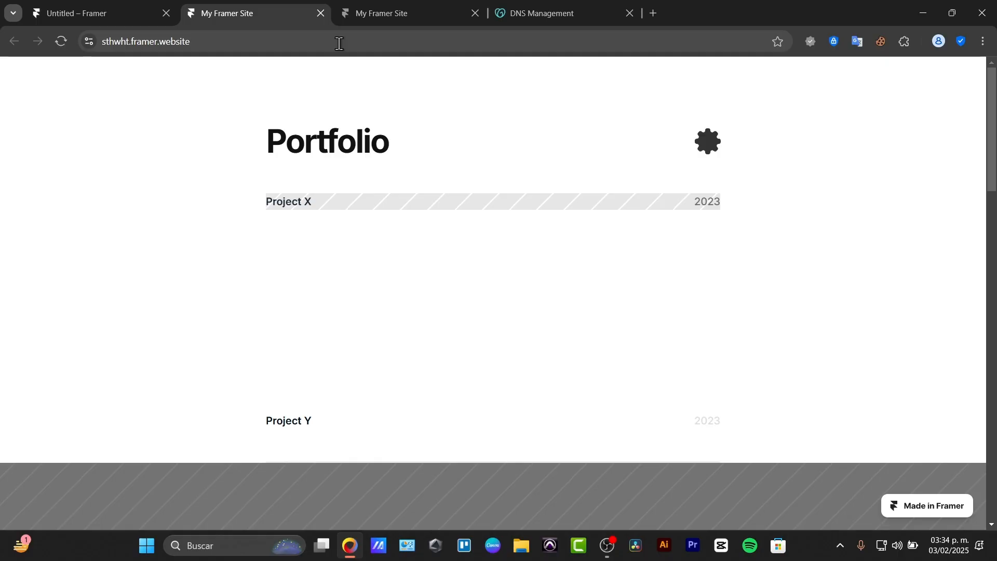
# Scroll the General site settings down to the favicon, social preview and touch icon images
pyautogui.click(95, 12)
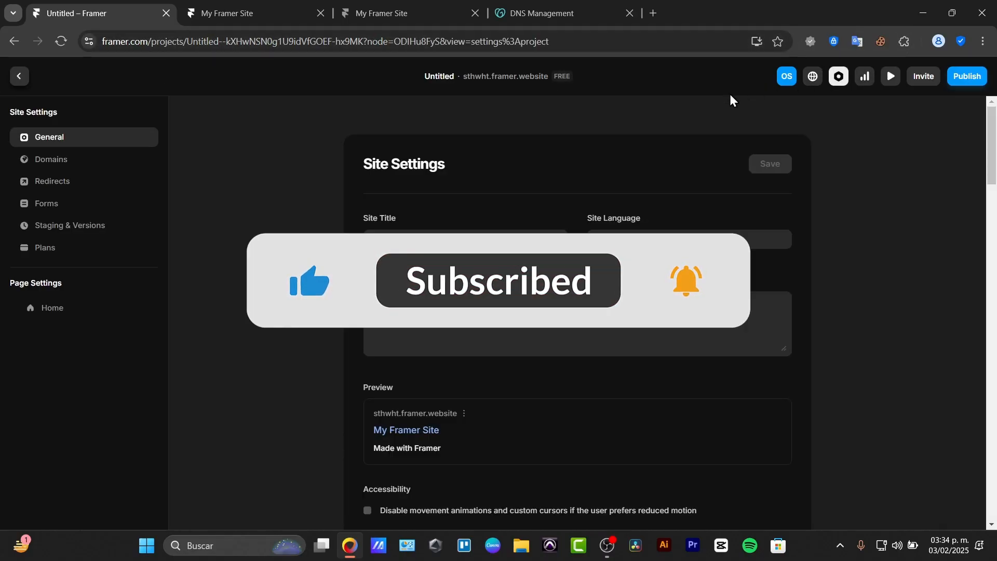
pyautogui.scroll(-3)
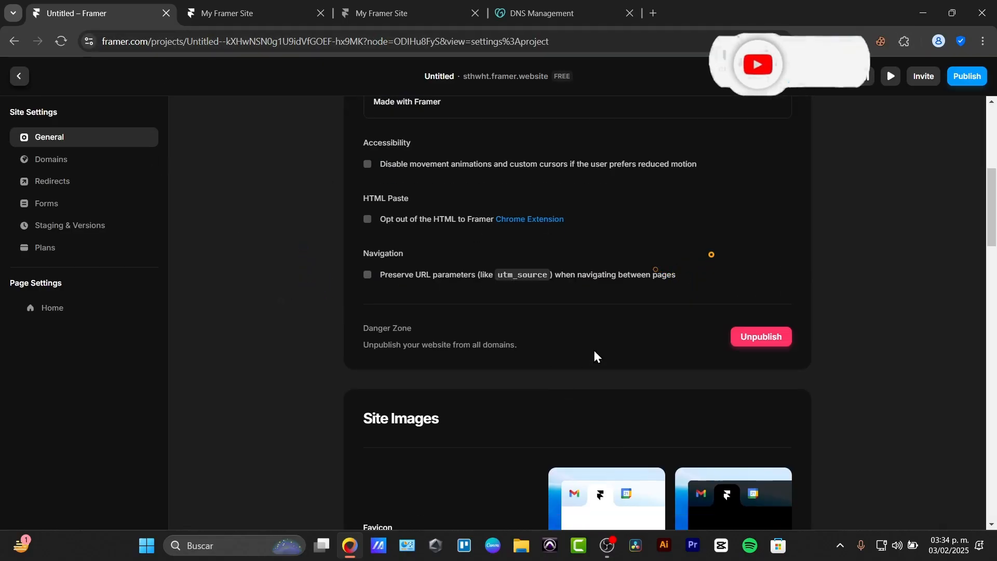
pyautogui.scroll(-3)
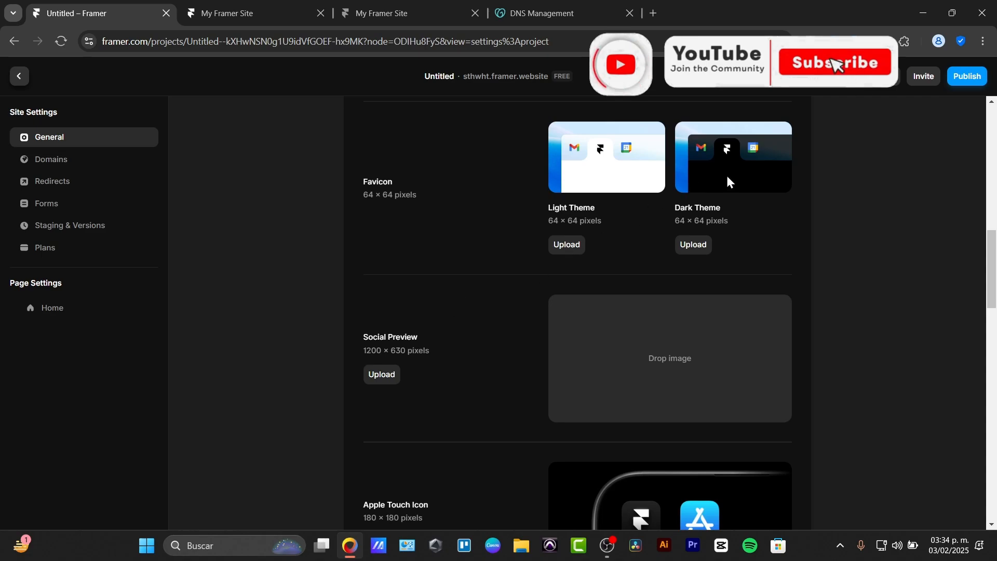
pyautogui.click(834, 63)
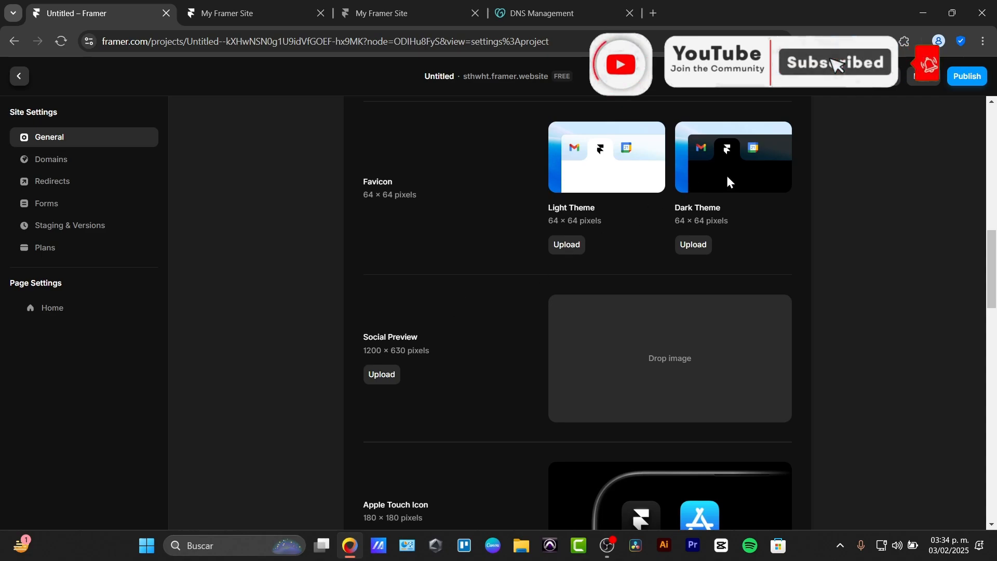